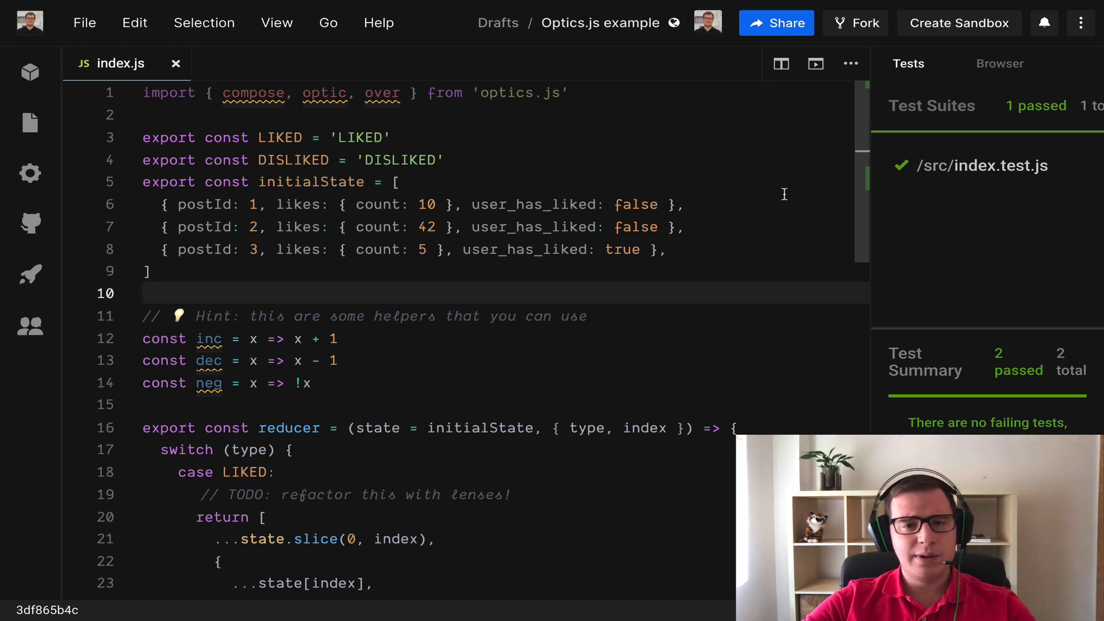
mouse_move(791, 240)
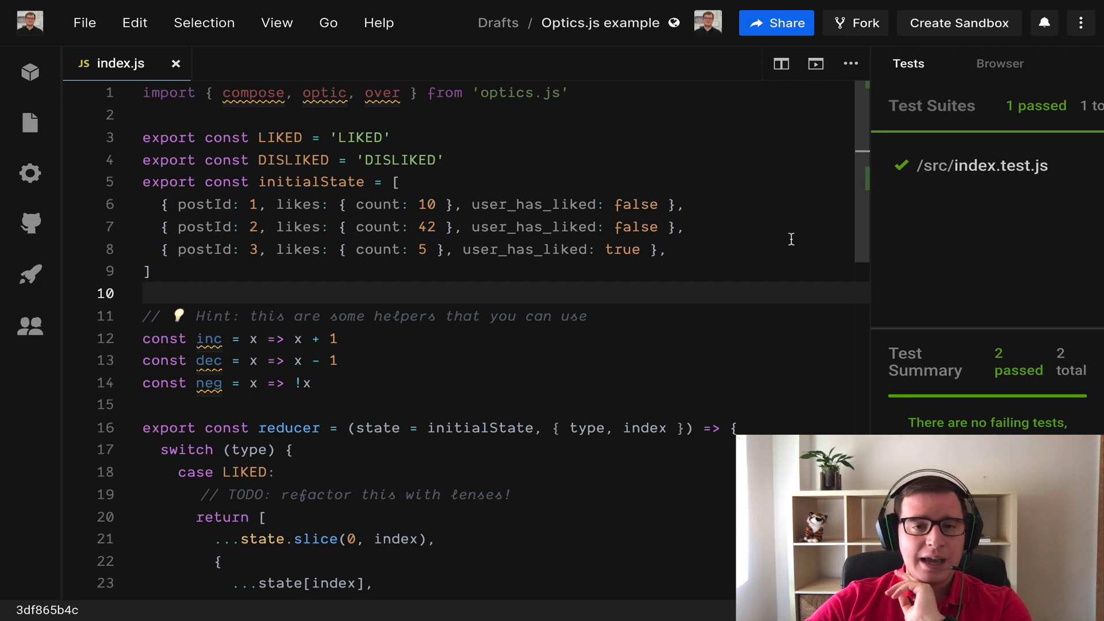
Step: Scroll through the reducer's LIKED, DISLIKED and default cases in index.js
scroll("down", 3)
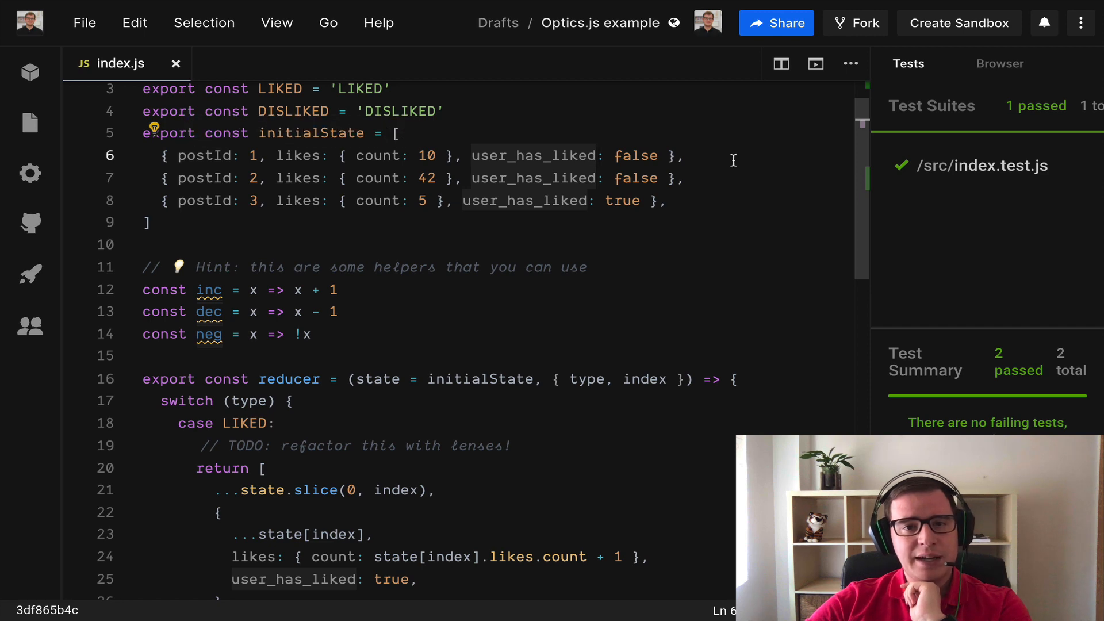
scroll("down", 3)
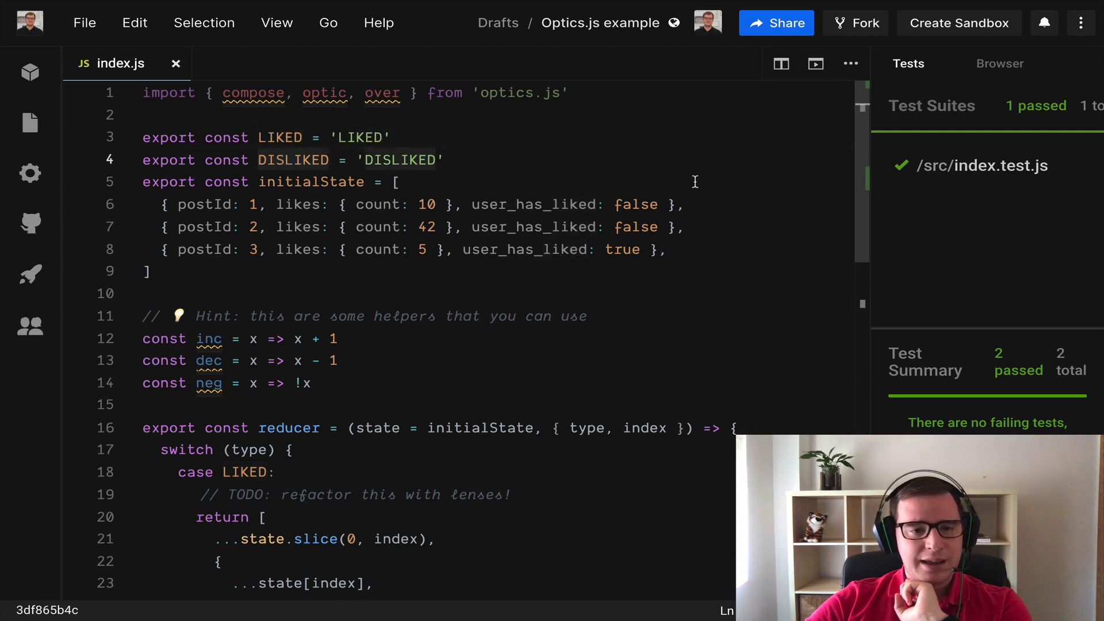
scroll("down", 3)
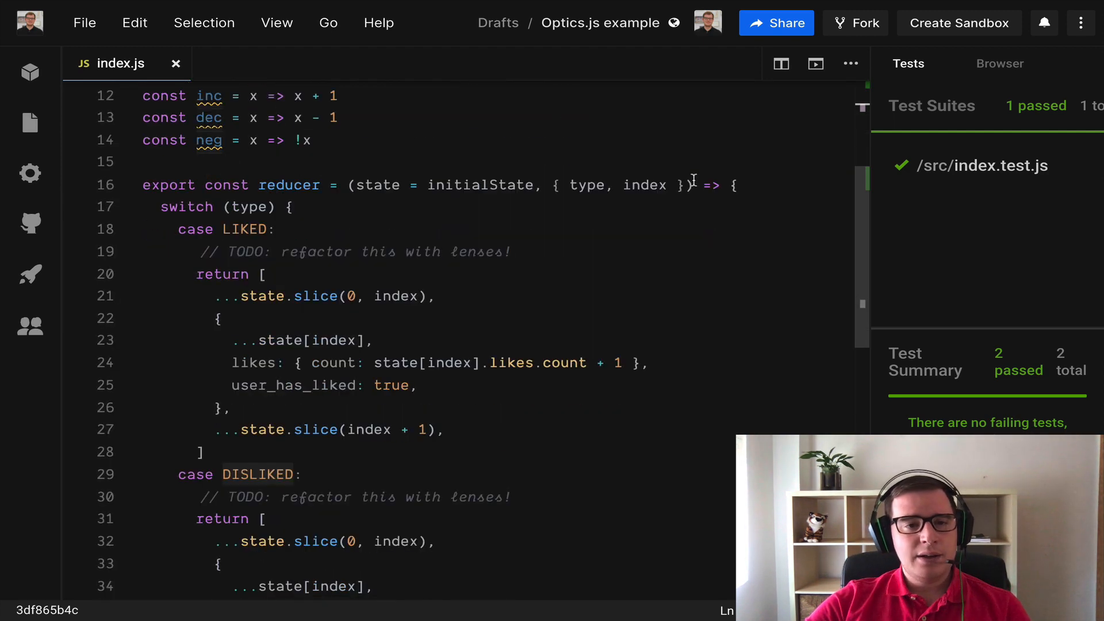
scroll("down", 3)
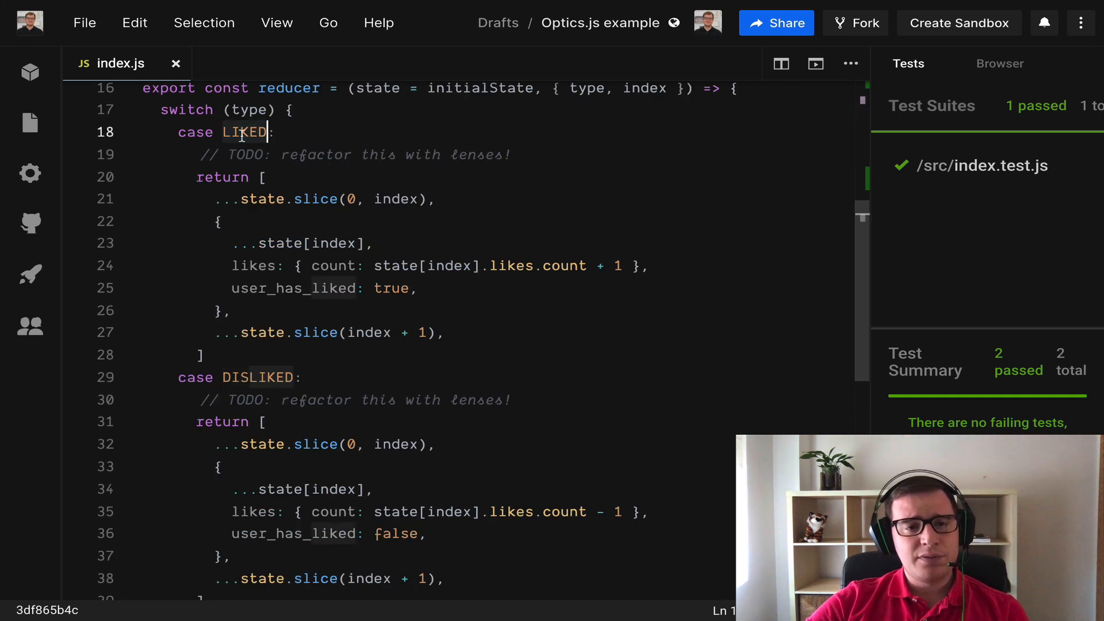
mouse_move(302, 162)
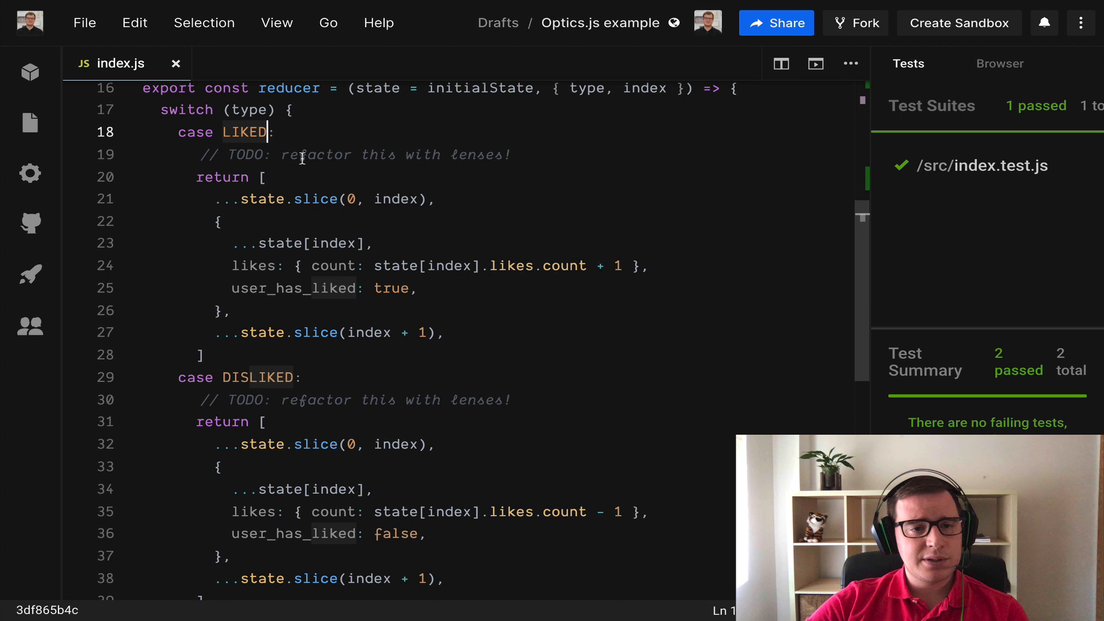
mouse_move(398, 195)
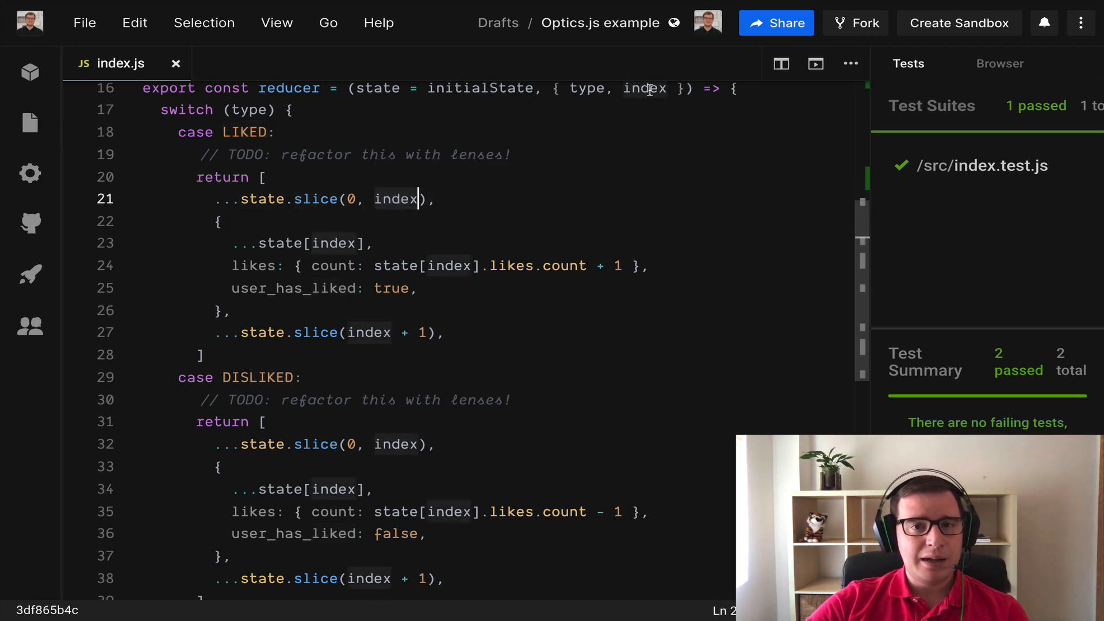
mouse_move(649, 89)
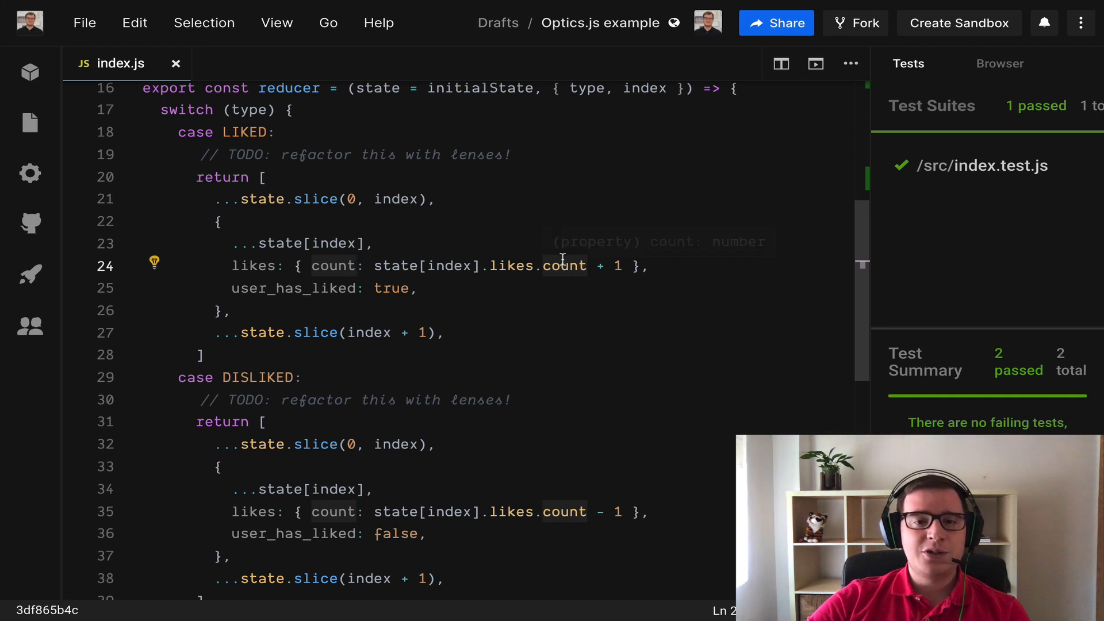
mouse_move(616, 265)
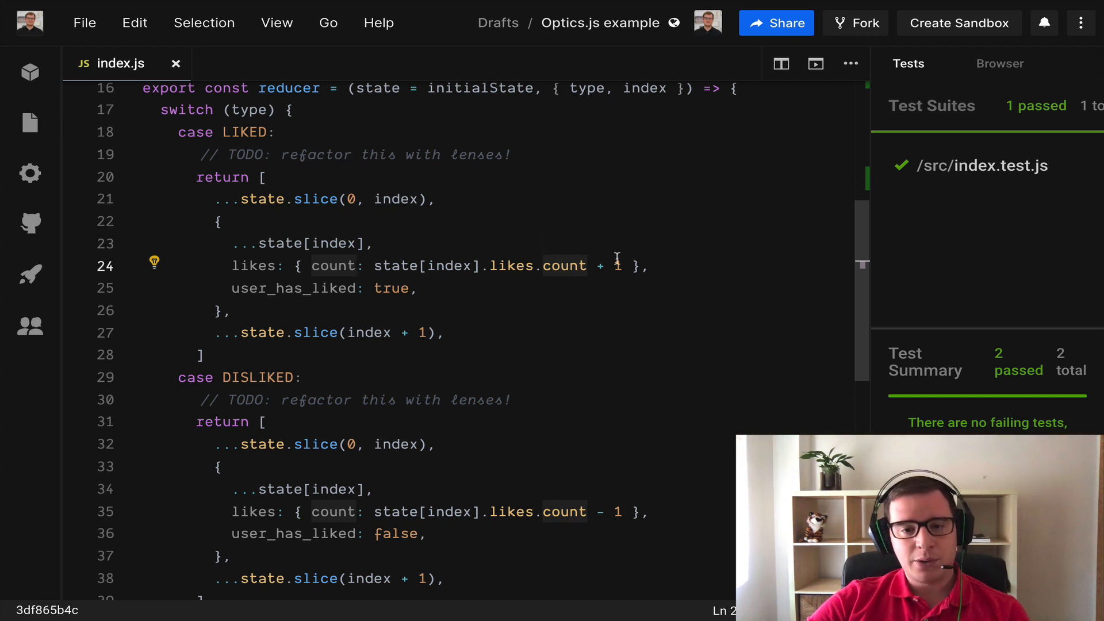
scroll("down", 3)
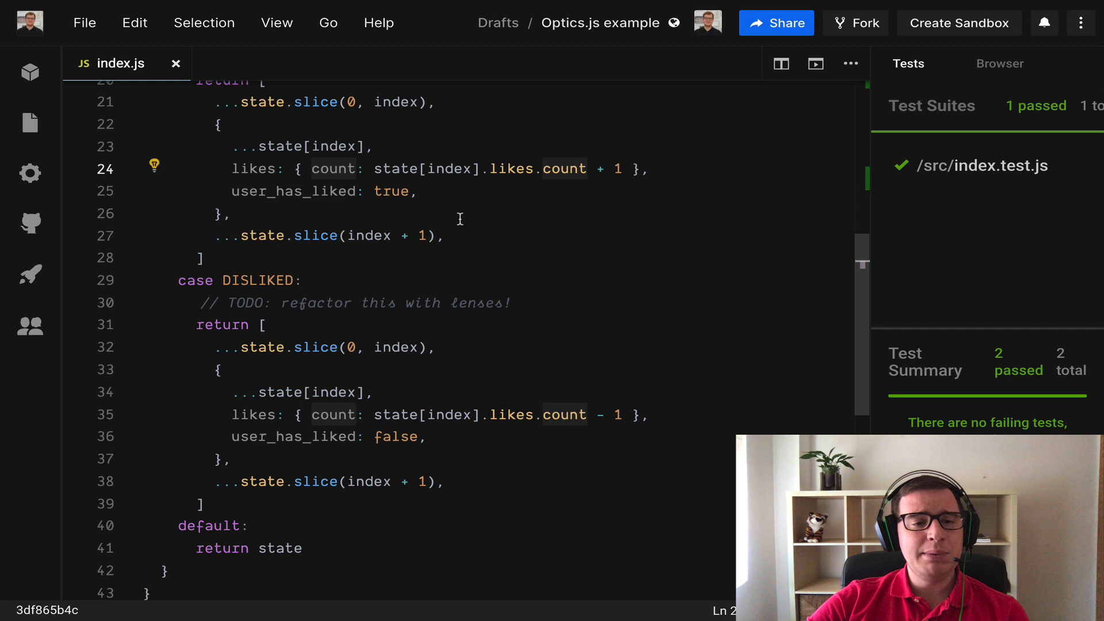
mouse_move(527, 357)
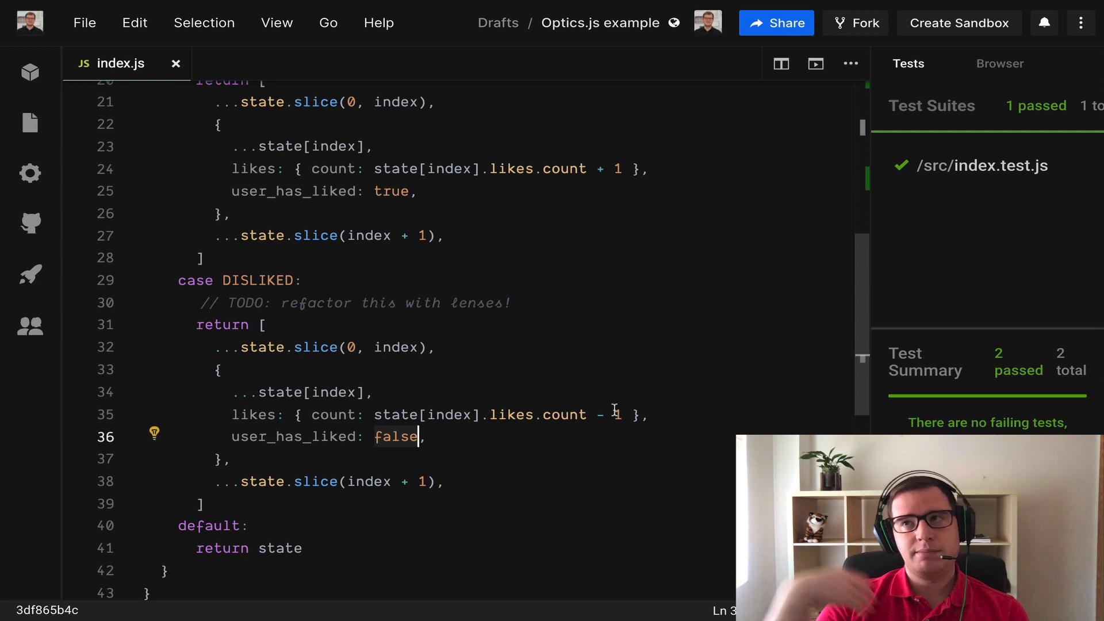
mouse_move(647, 296)
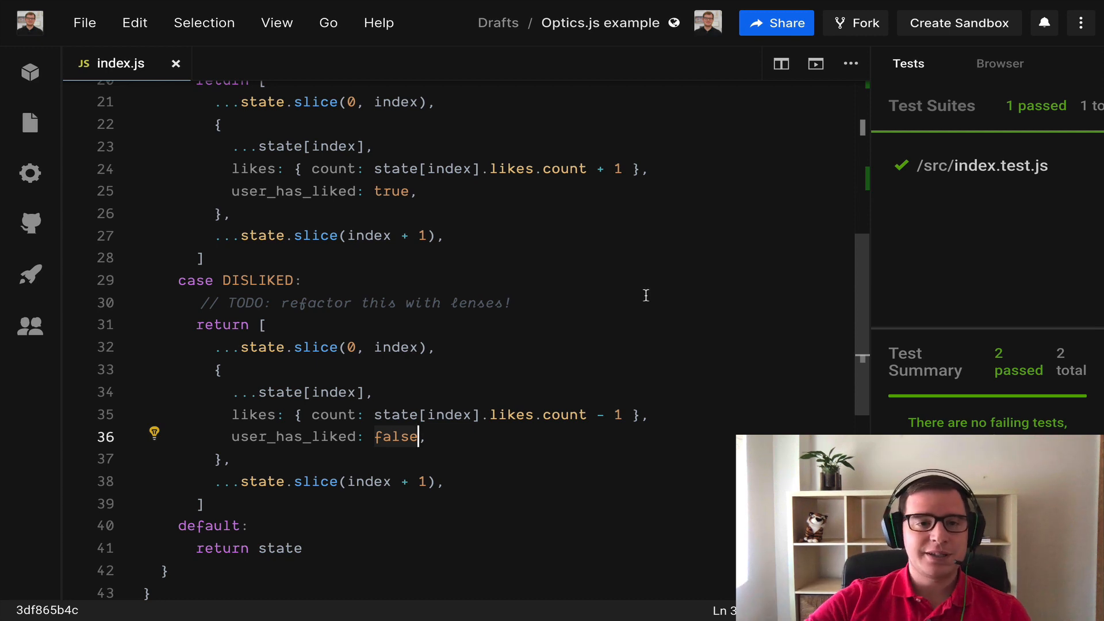
mouse_move(642, 288)
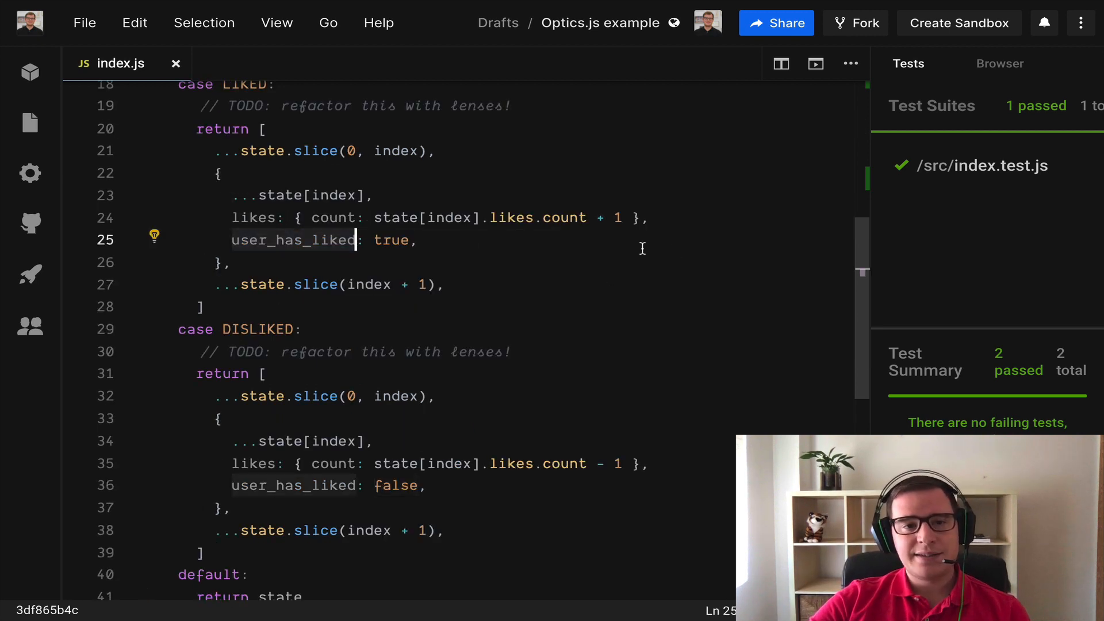
mouse_move(676, 251)
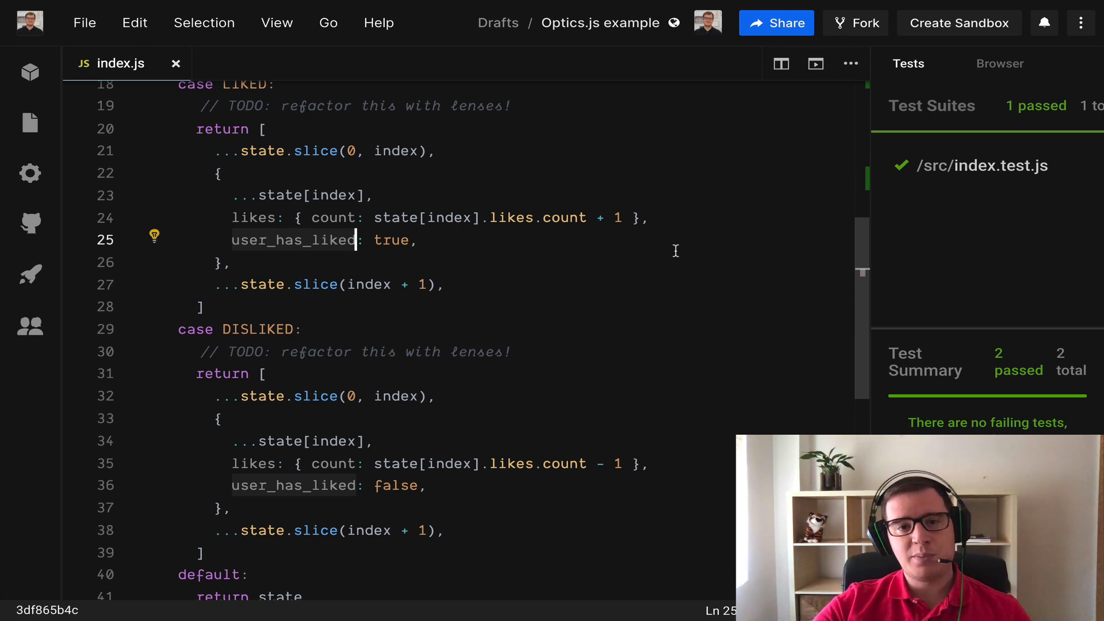
mouse_move(870, 270)
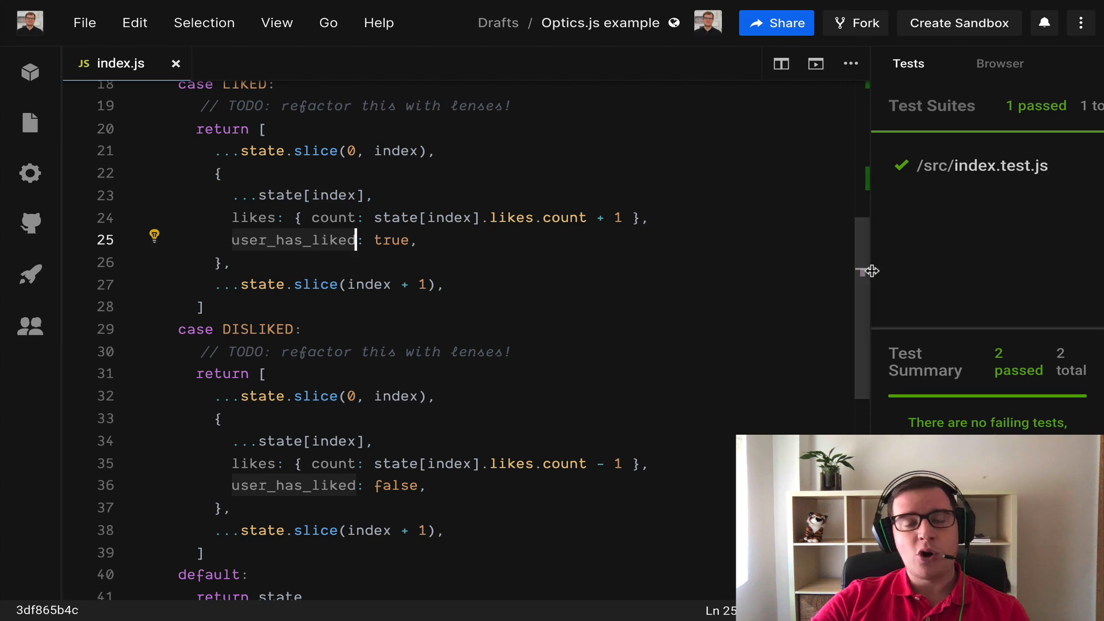
mouse_move(718, 210)
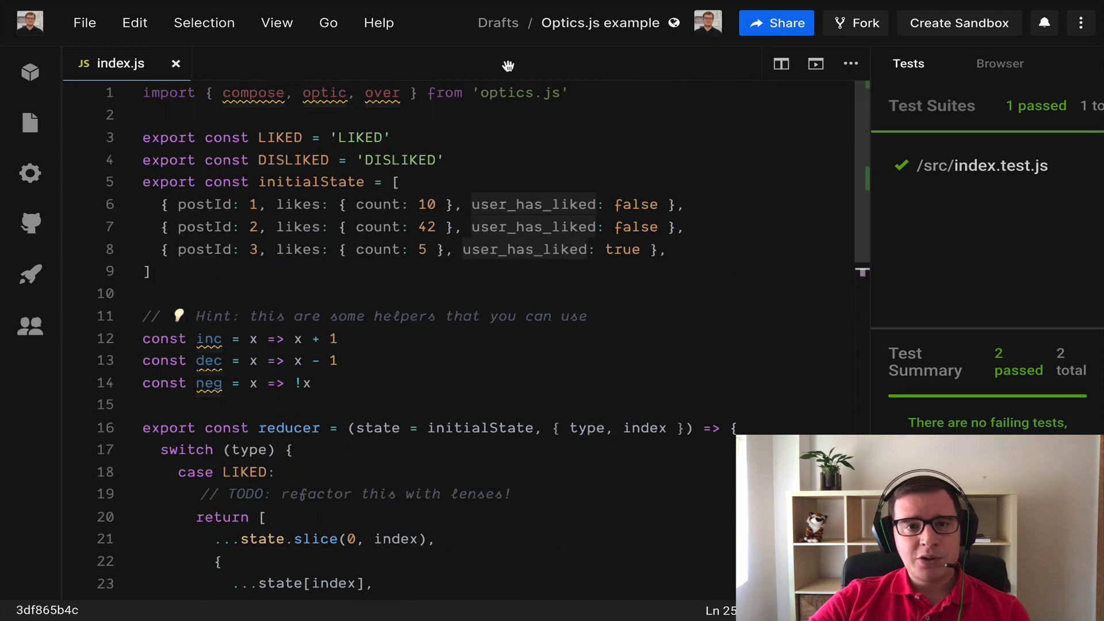
mouse_move(711, 154)
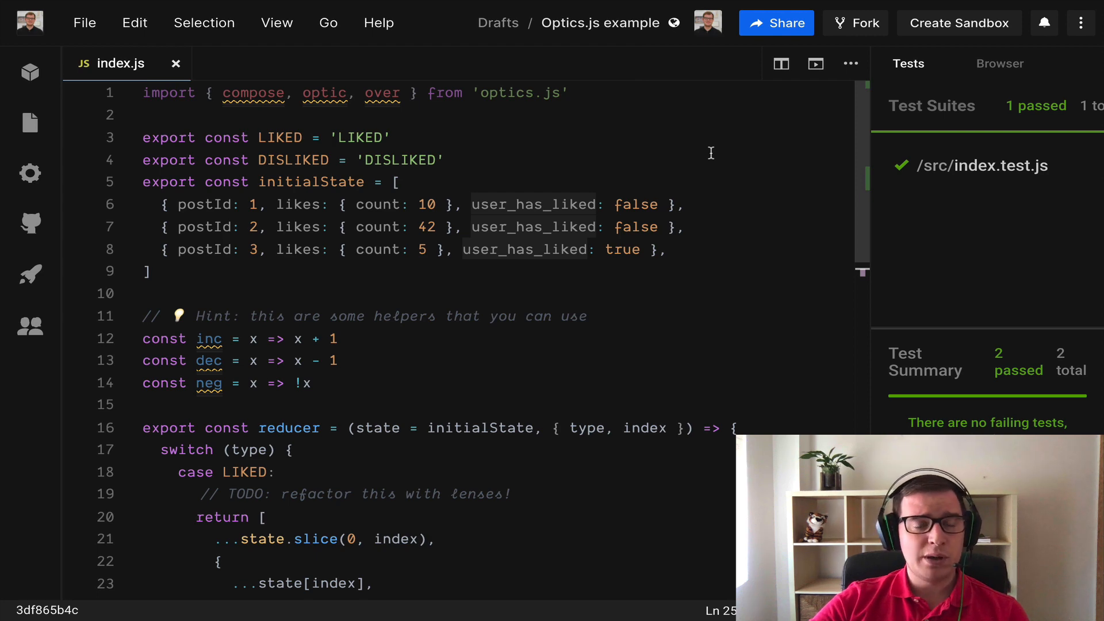
mouse_move(718, 163)
type("//")
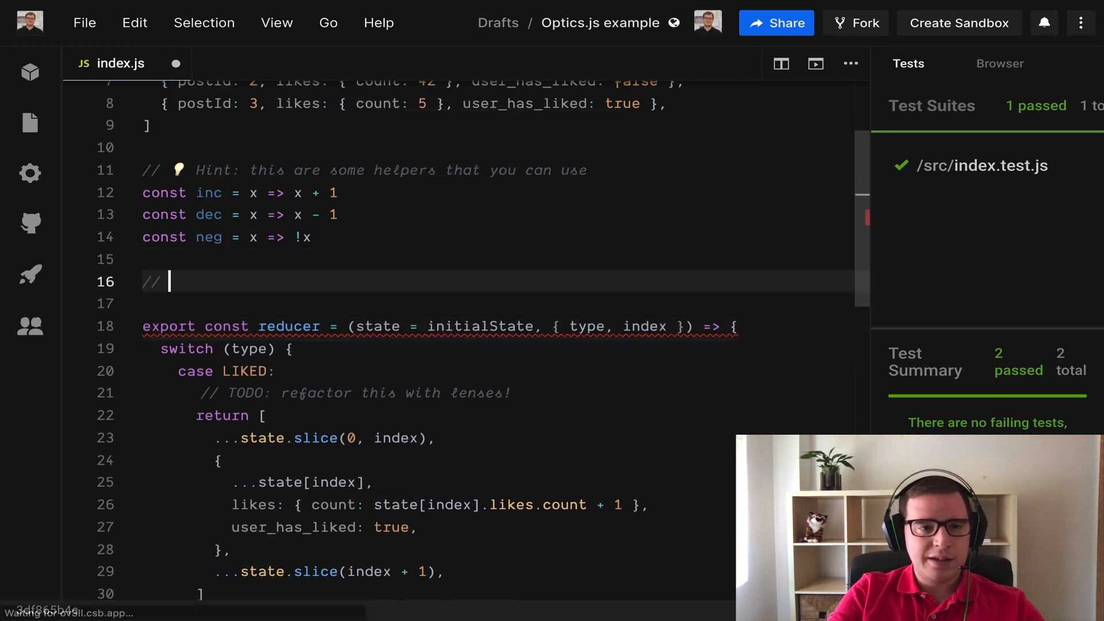
Step: Write the comment lines // view/get, // set and // over/modify above the reducer
type("view")
left_click(496, 304)
type("// set")
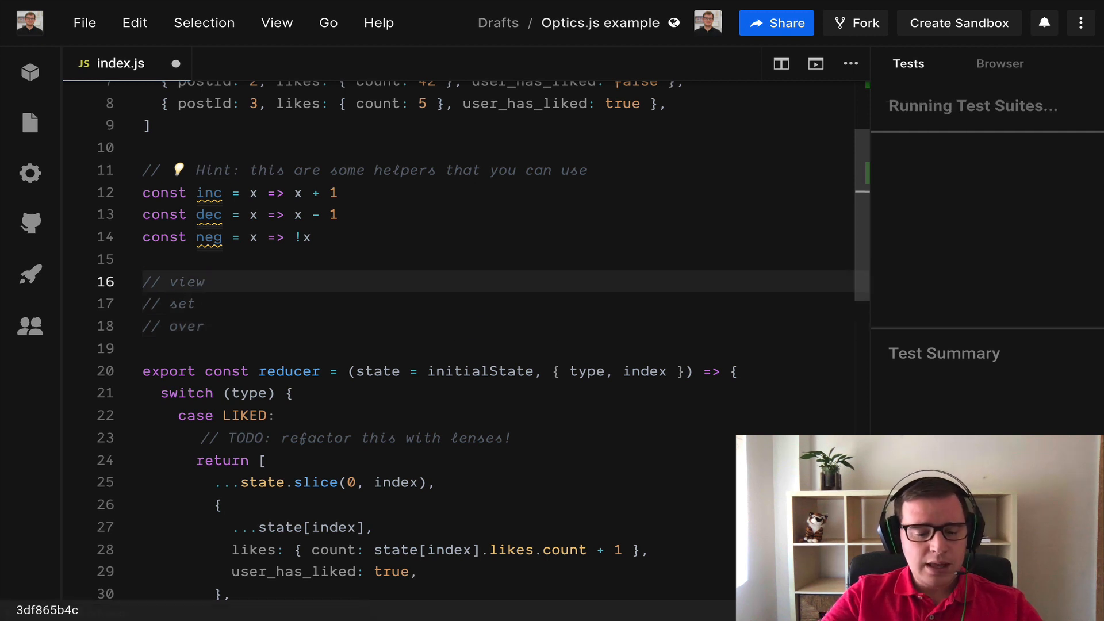
type("/get")
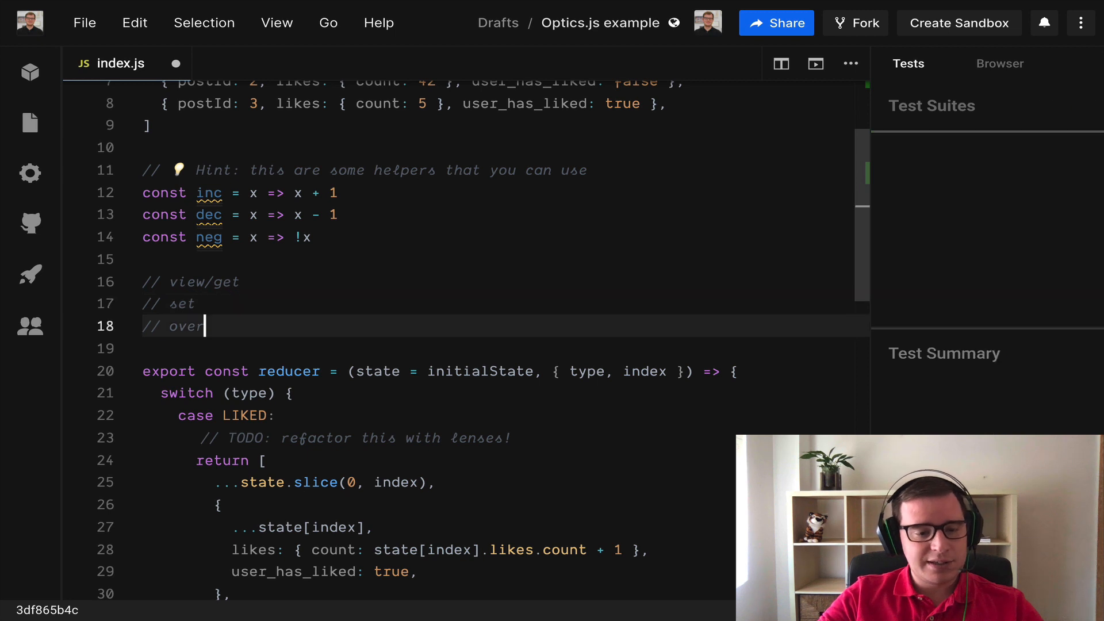
type("/mo")
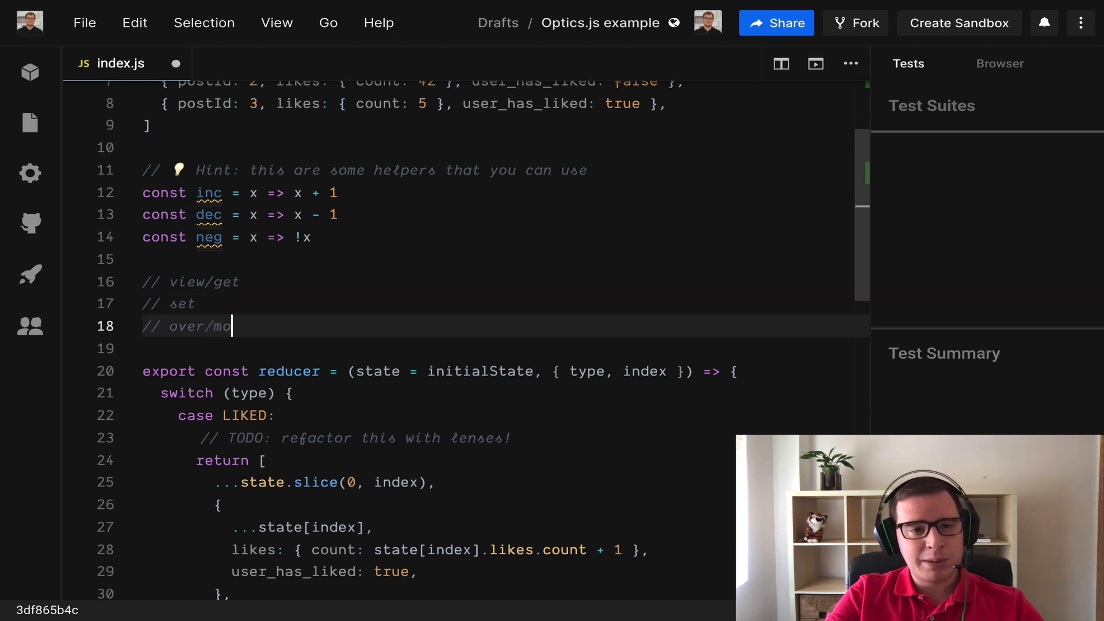
type("dify")
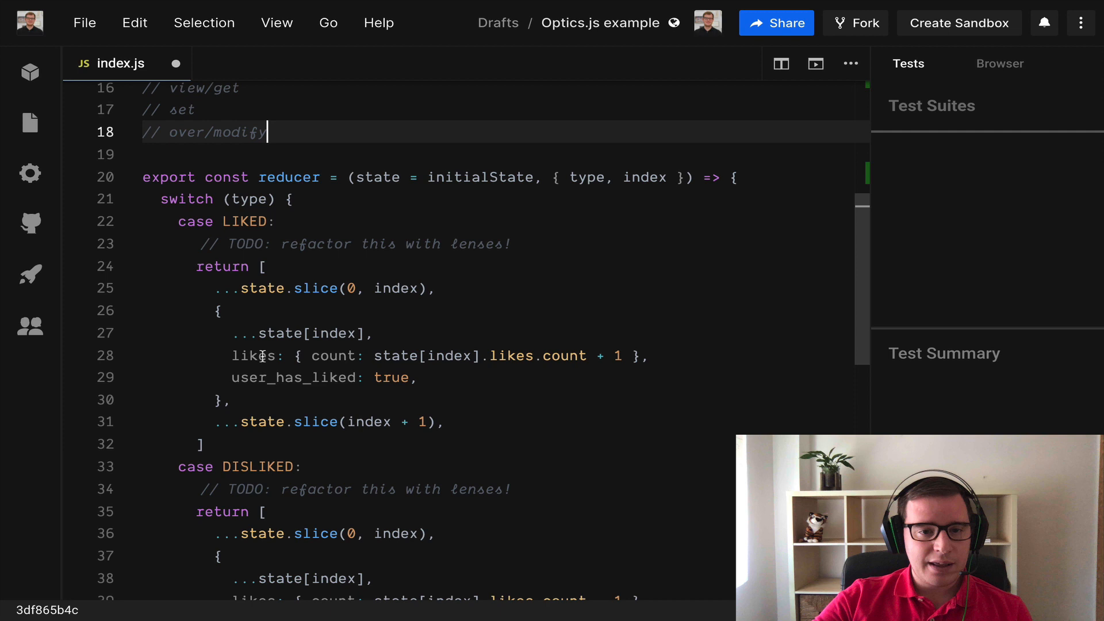
Step: Declare const likesCountL = optic(index, 'likes', 'count') at the top of the reducer body
double_click(332, 356)
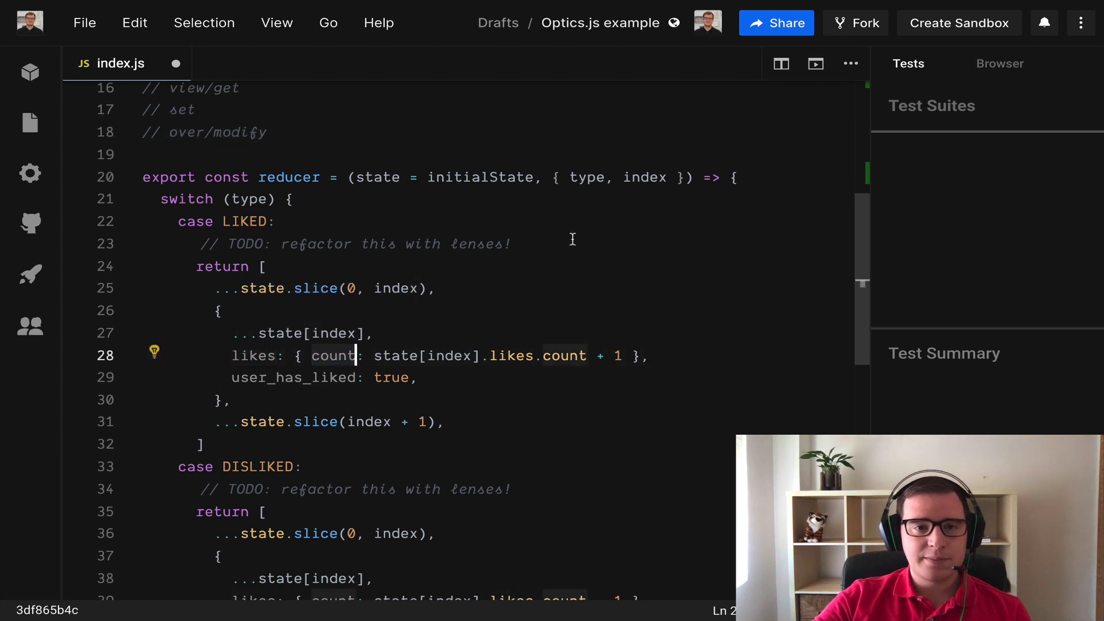
key("Enter")
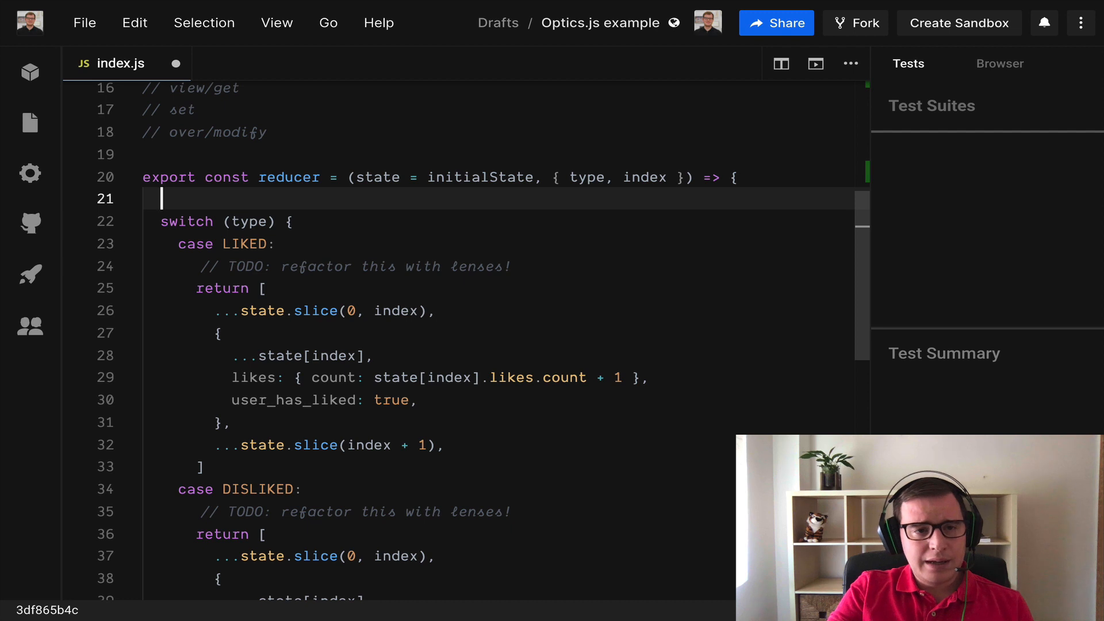
type("const")
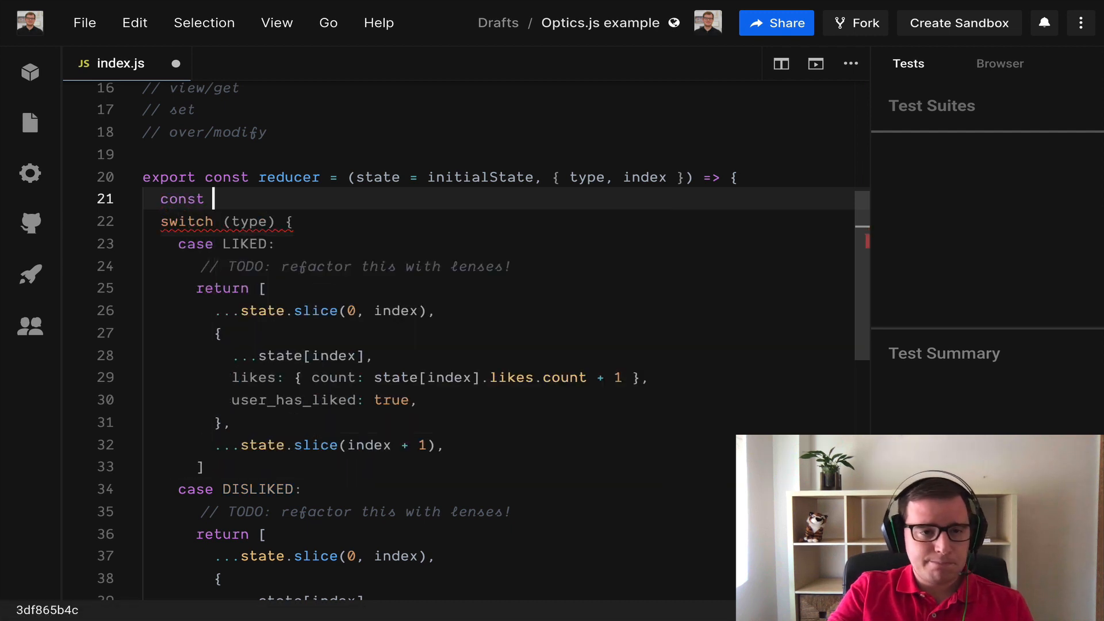
type("likesCountL = optic(")
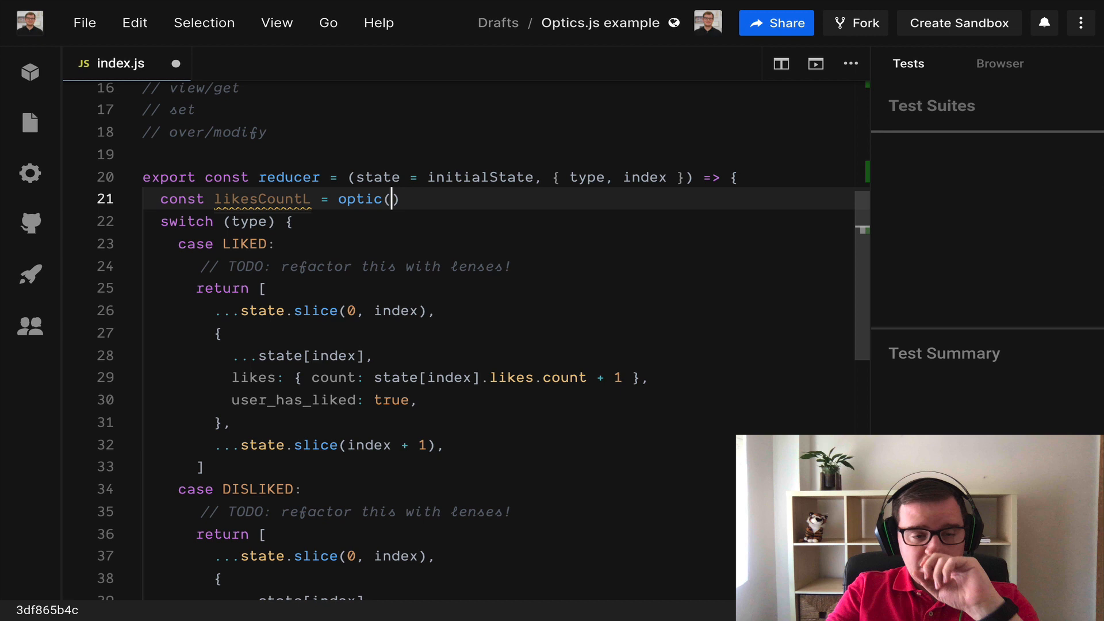
type("ind")
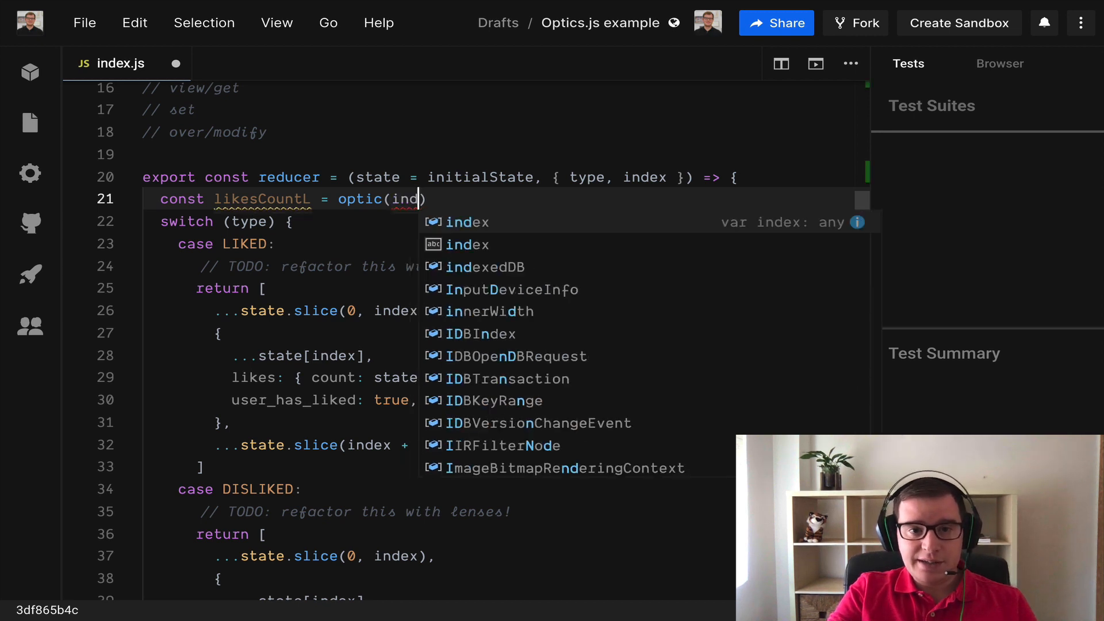
type("index,")
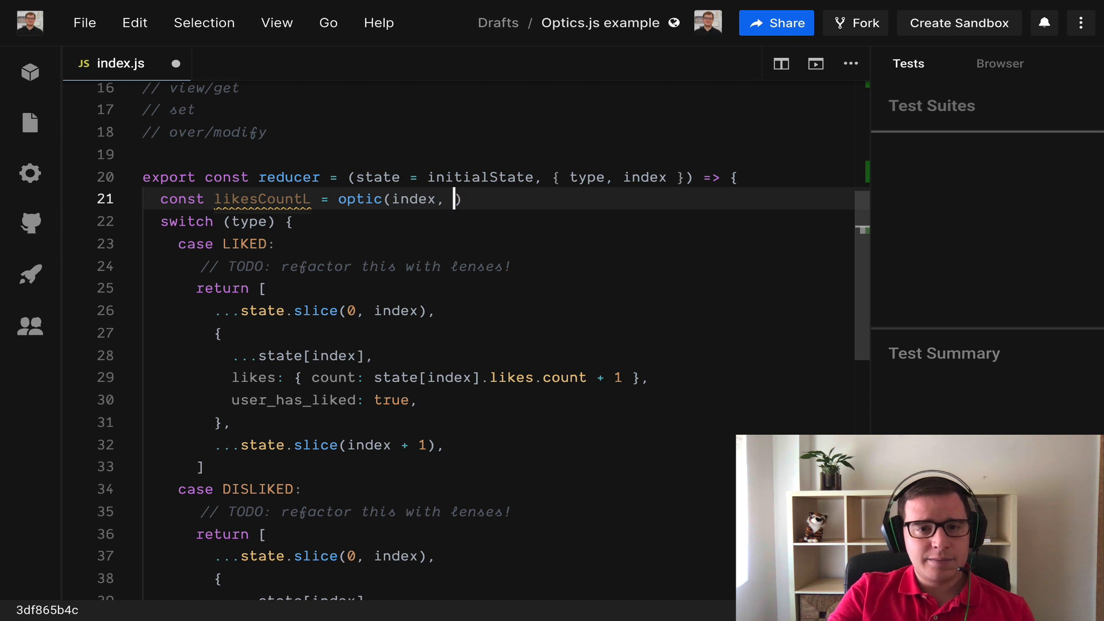
type("'likes'")
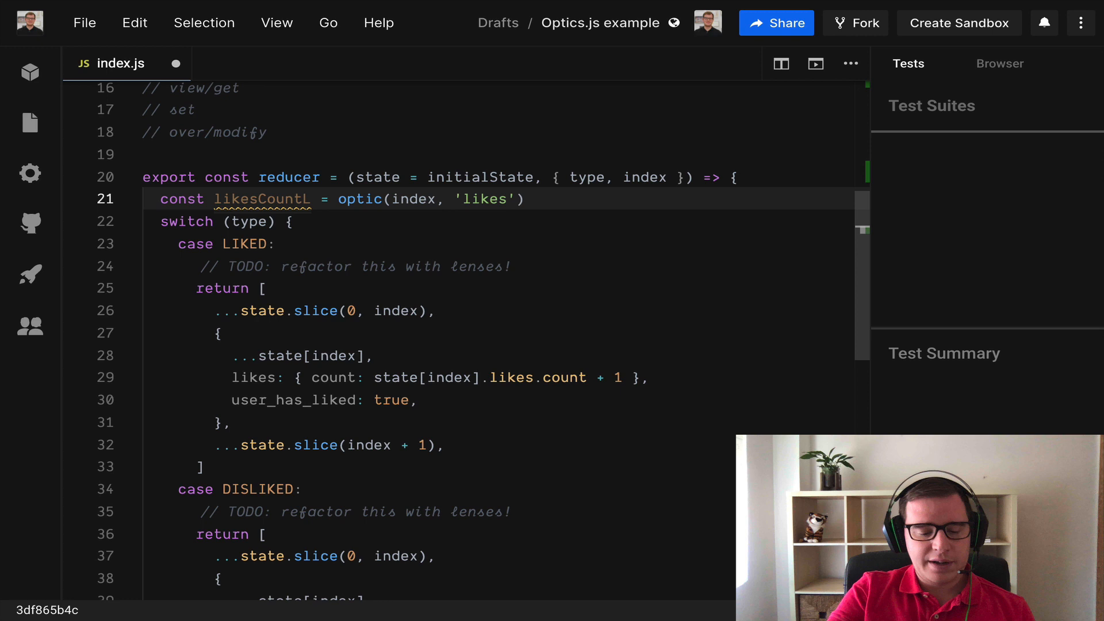
type(", 'count'")
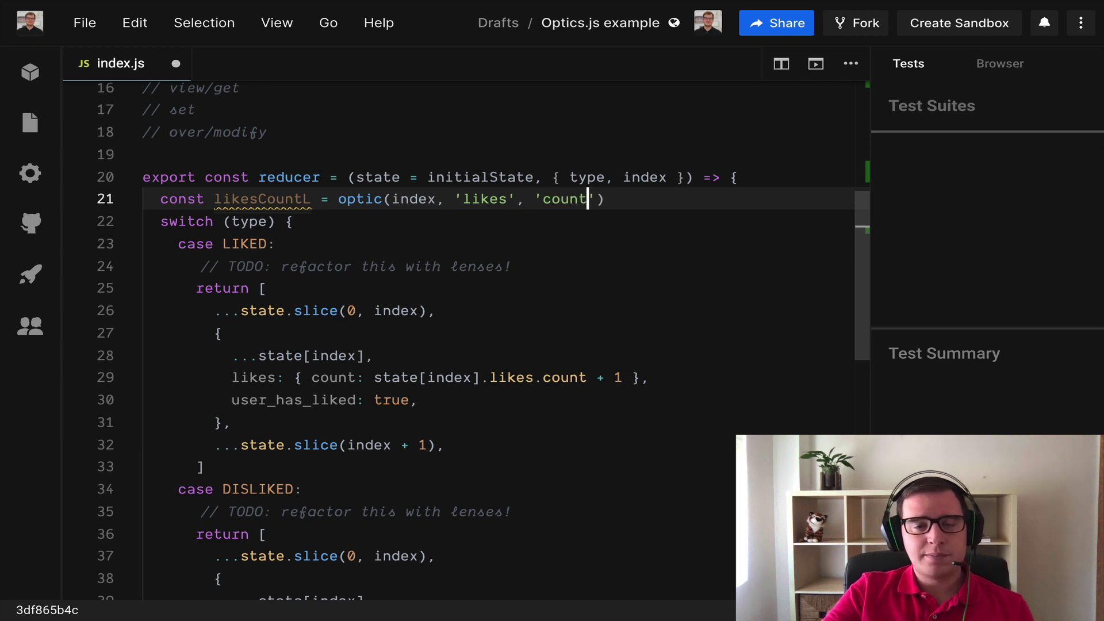
Step: Log view(likesCountL, state) in the LIKED case
type("console.log(view(likesCountL, state))")
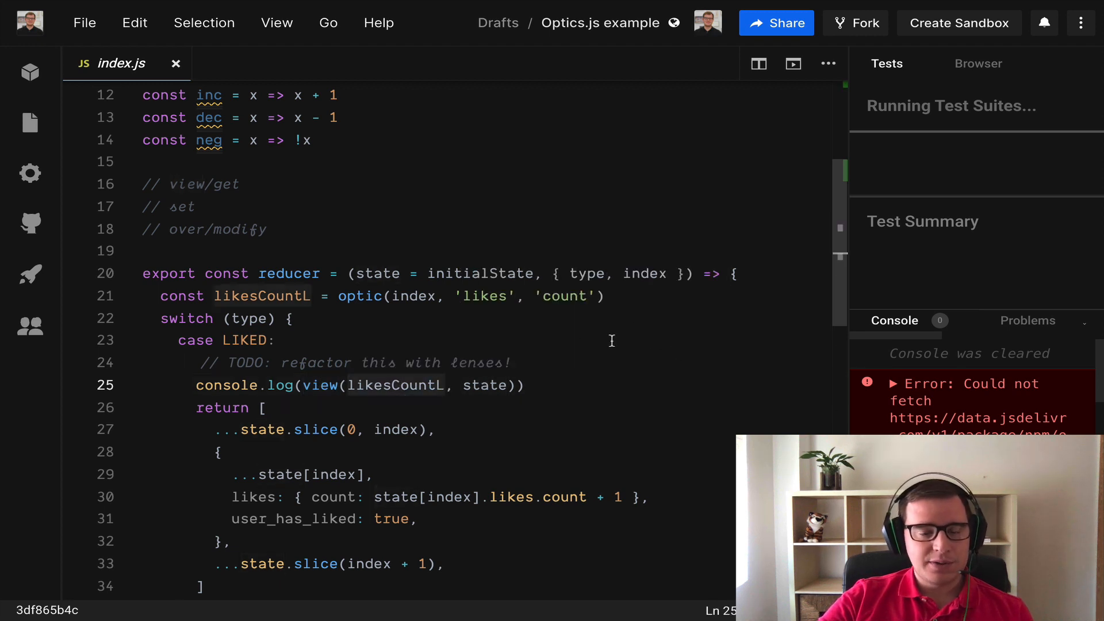
mouse_move(650, 322)
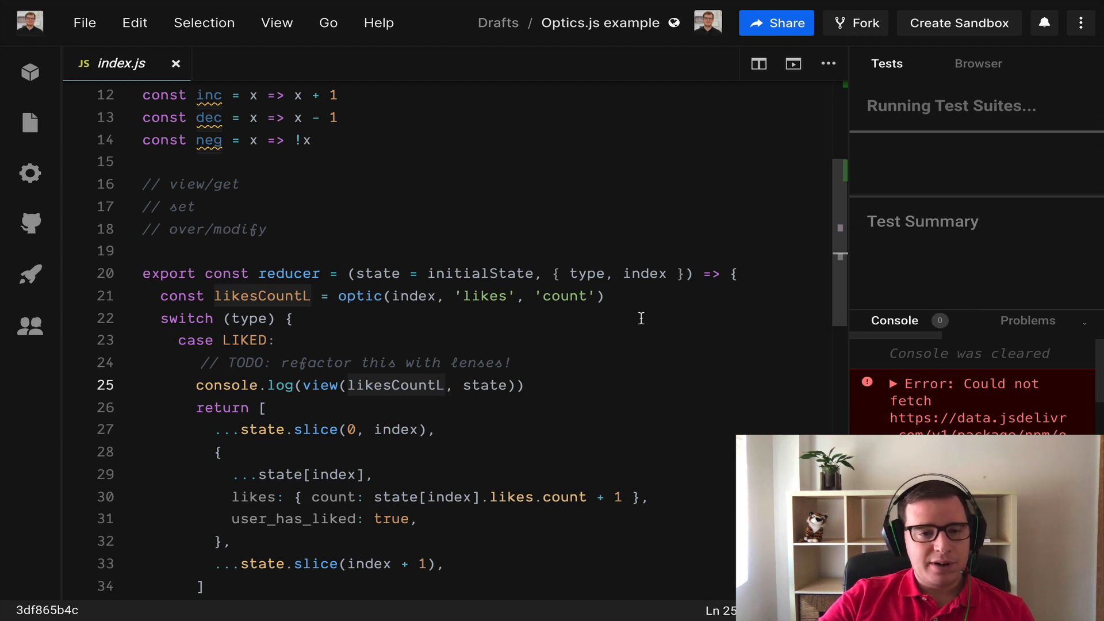
scroll("down", 3)
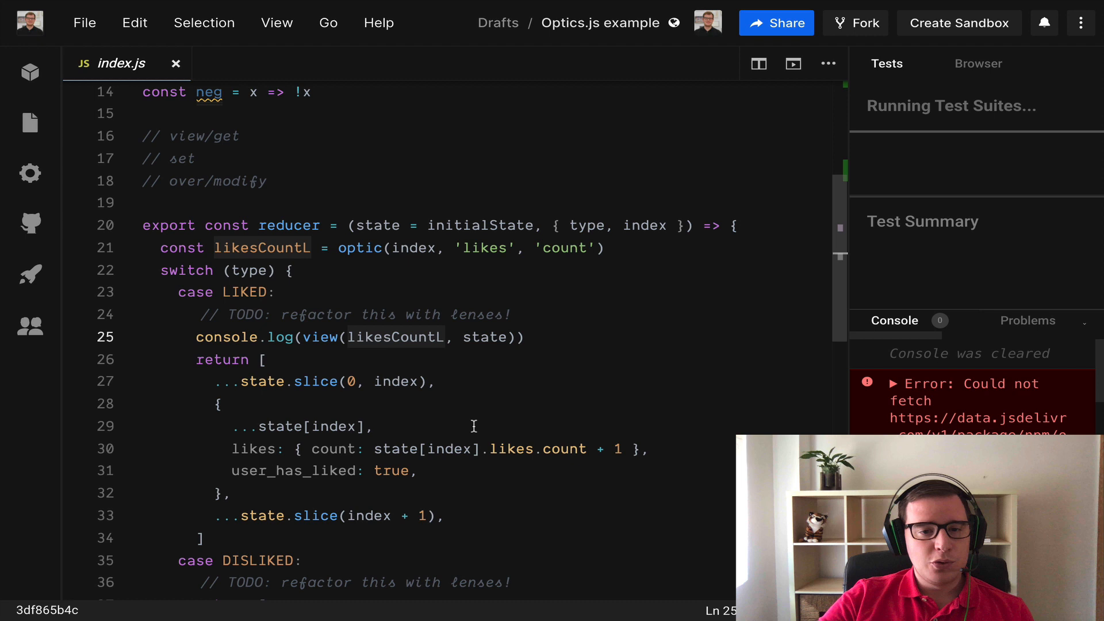
mouse_move(557, 400)
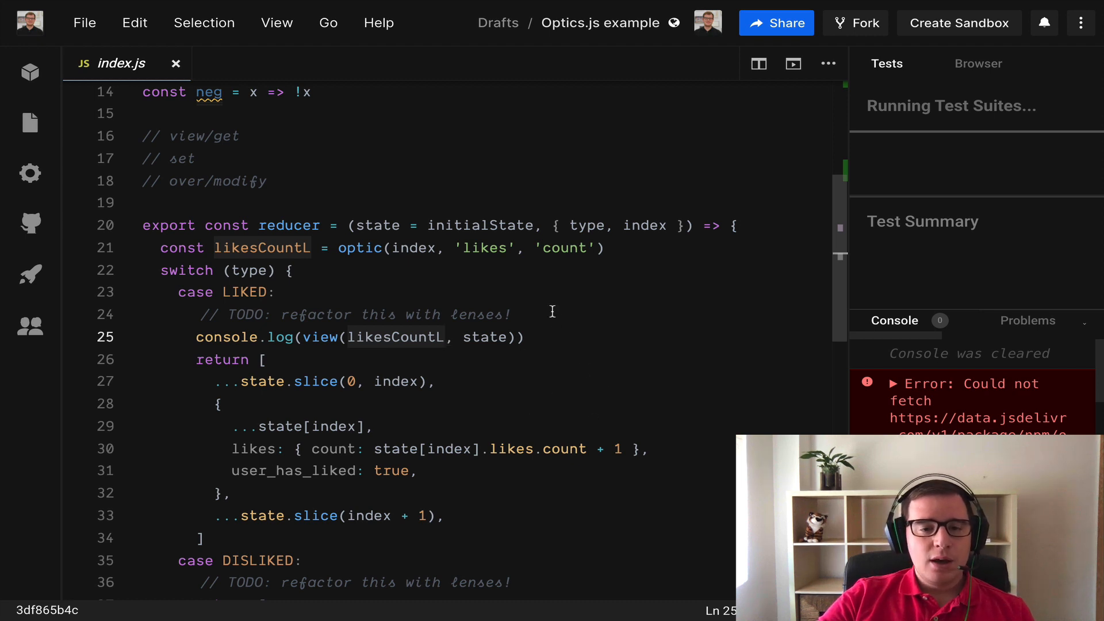
mouse_move(608, 396)
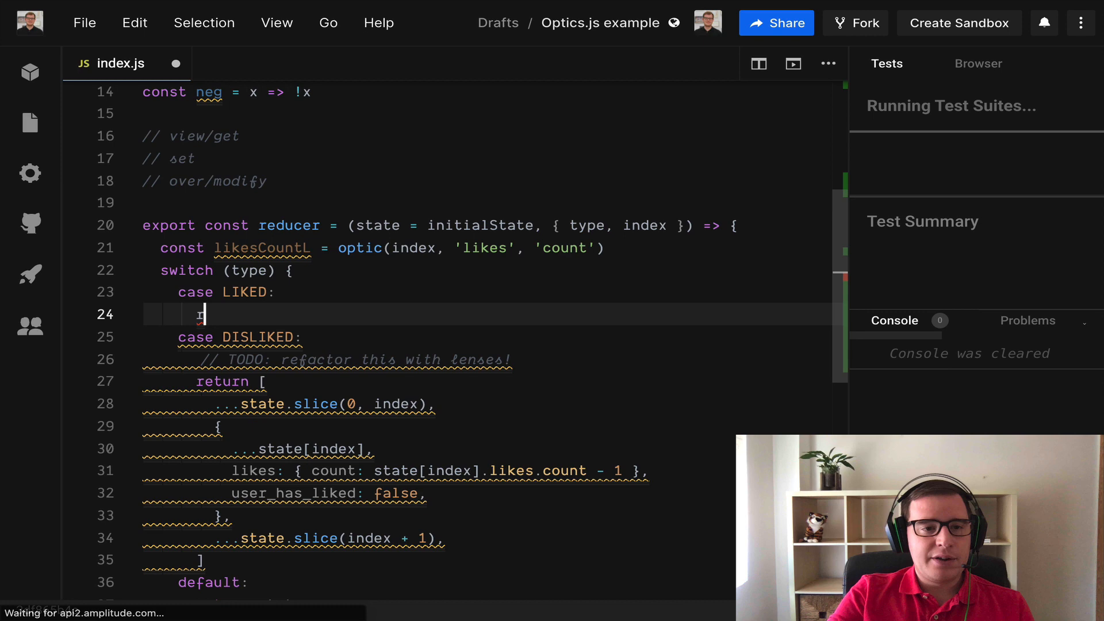
Step: Rewrite the LIKED case body as return over(likesCountL, inc, state)
type("return over()")
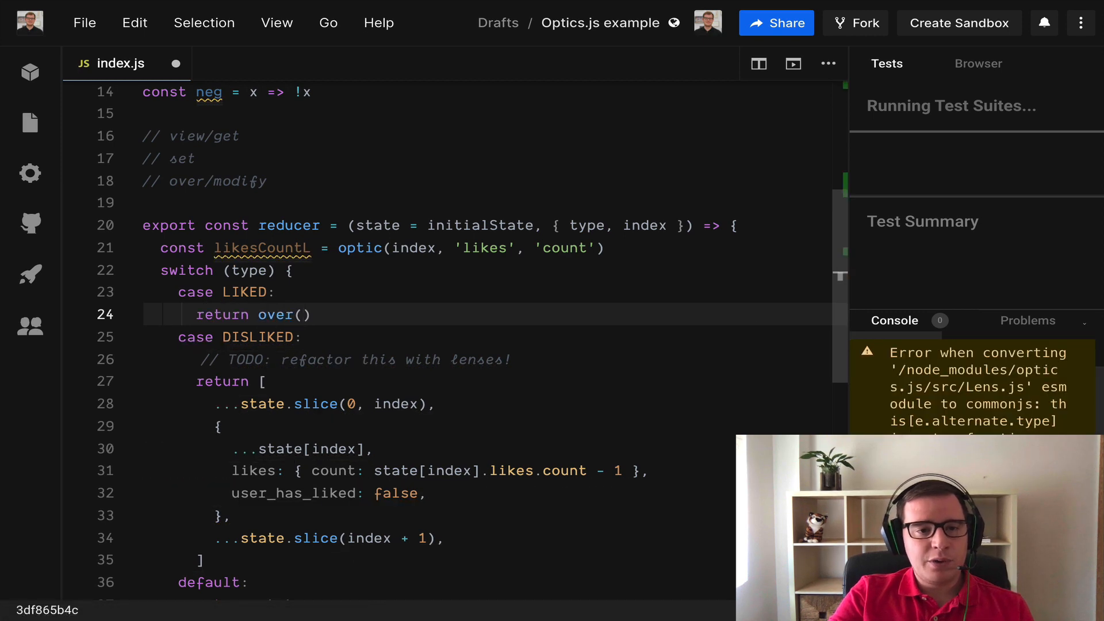
type("likesCountL, ??,")
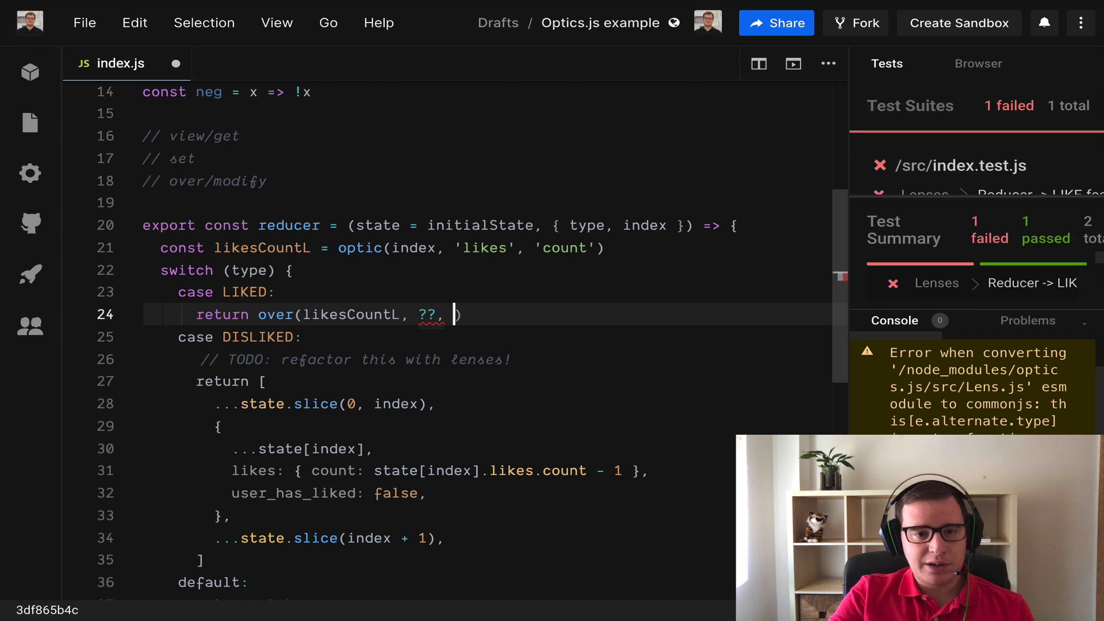
type("state)")
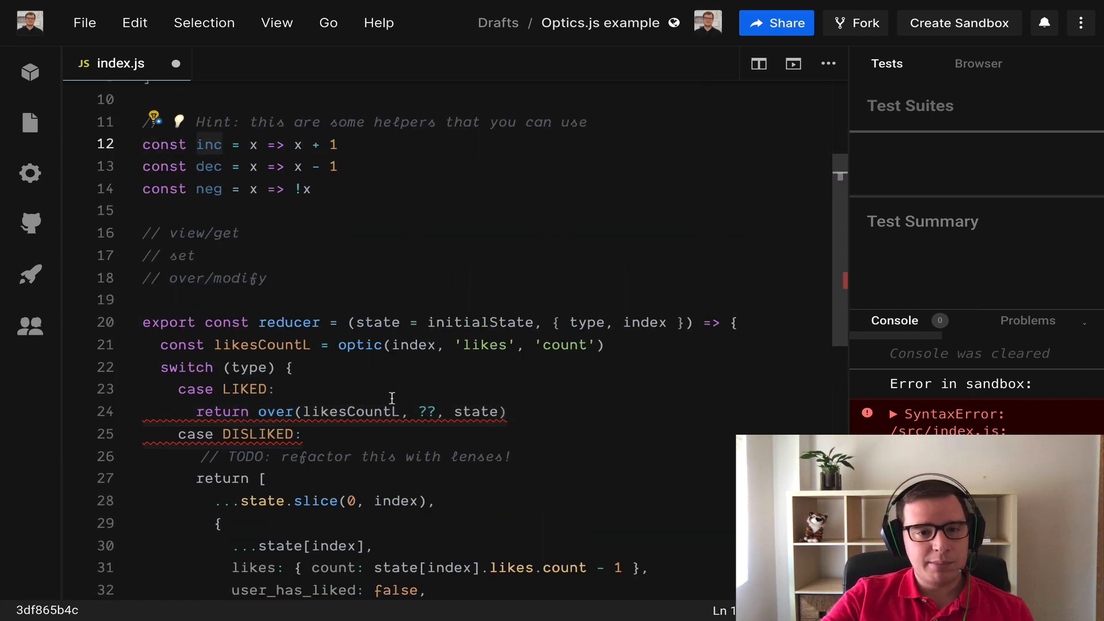
double_click(427, 412)
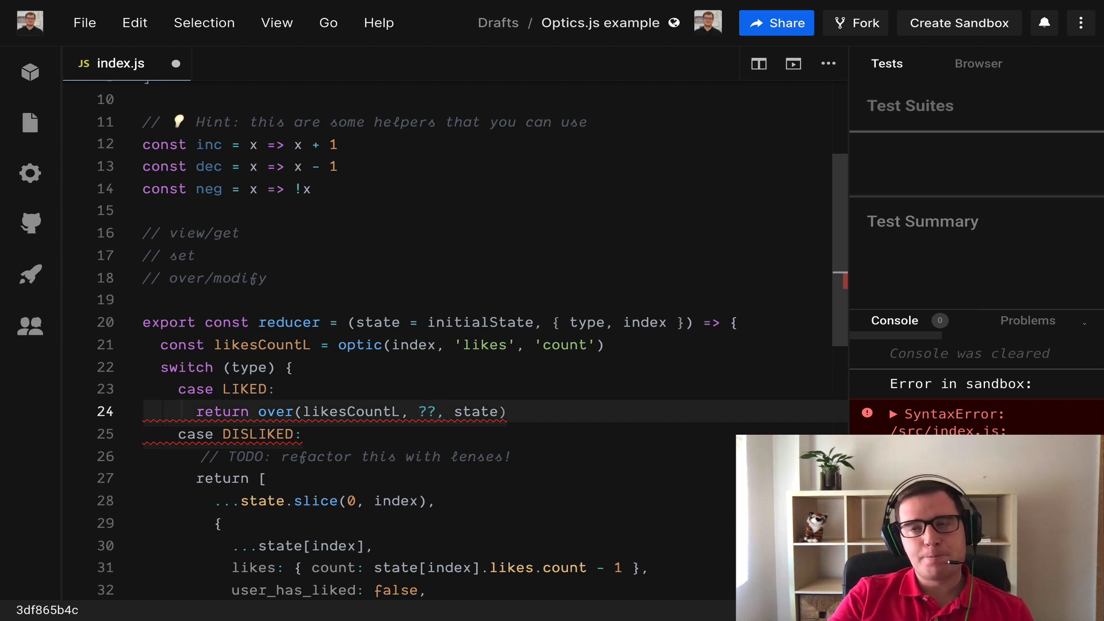
type("inc")
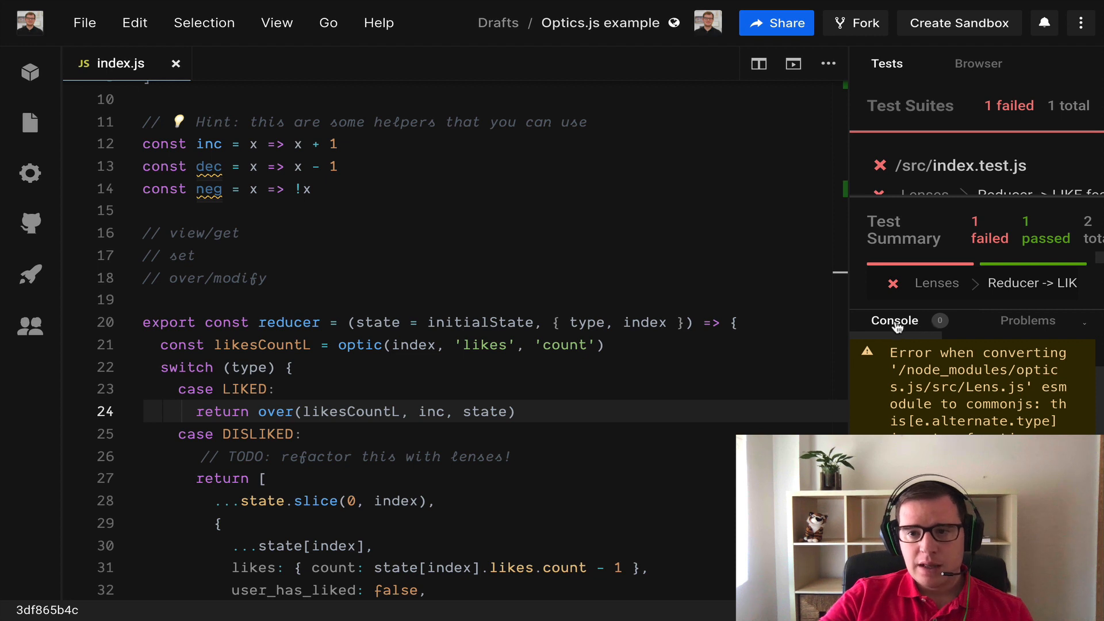
mouse_move(957, 329)
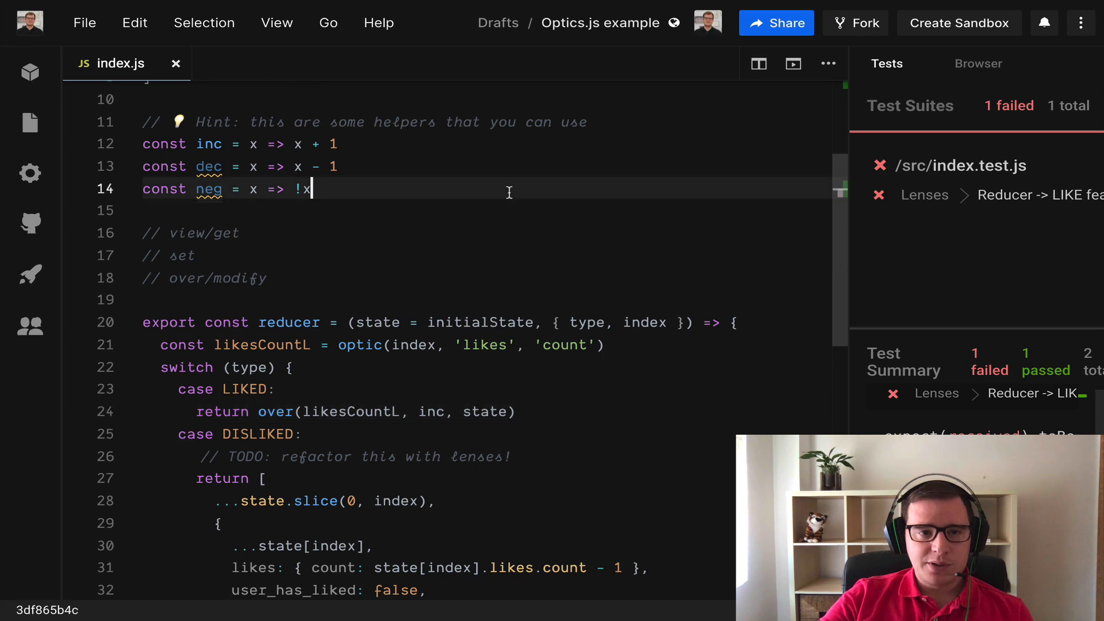
key("Ctrl+p")
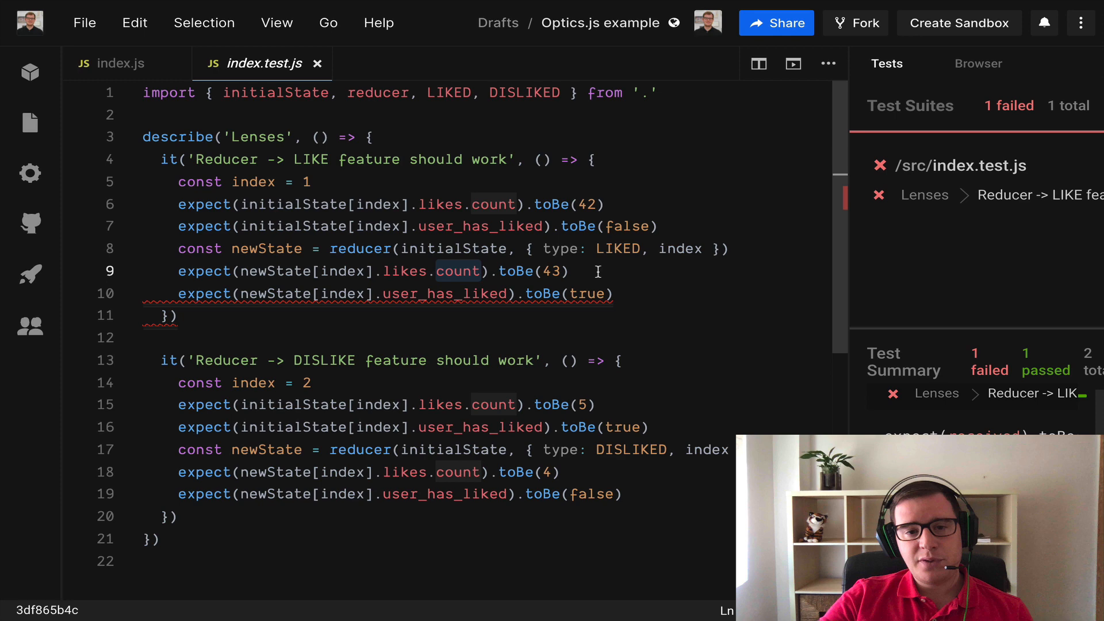
left_click(591, 295)
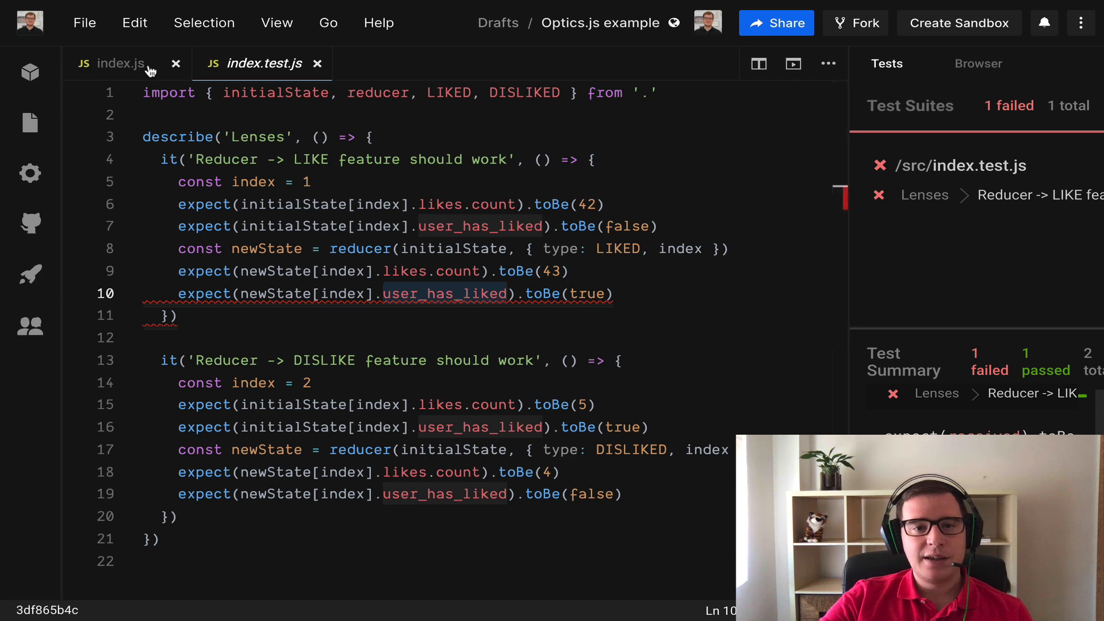
left_click(121, 62)
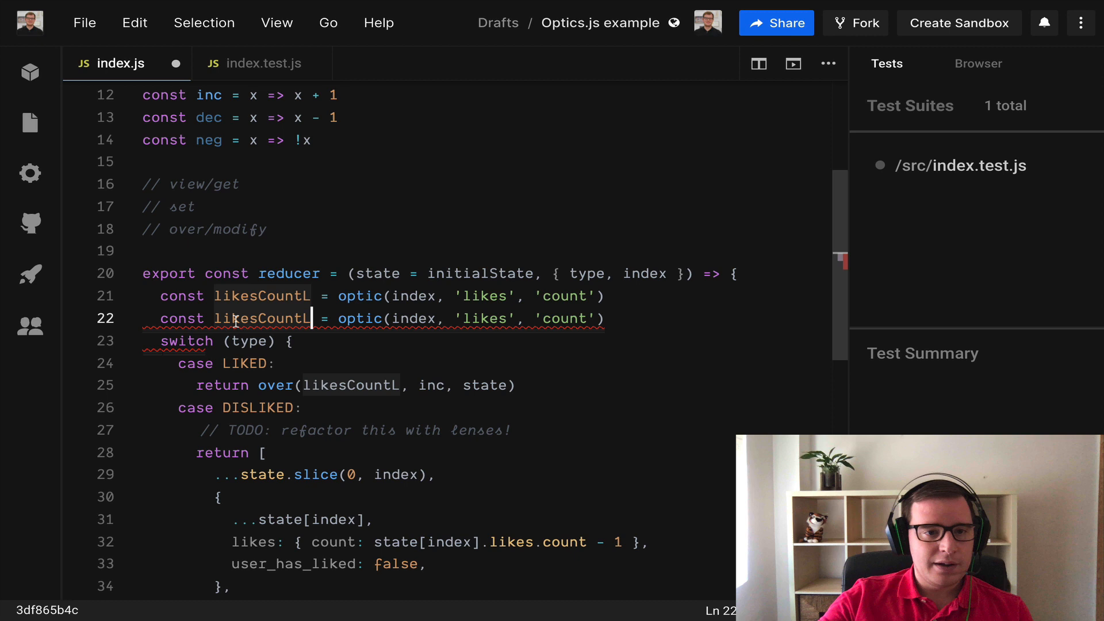
Step: Define a userHasLikedL lens as optic(index, 'user_has_liked')
type("userHask")
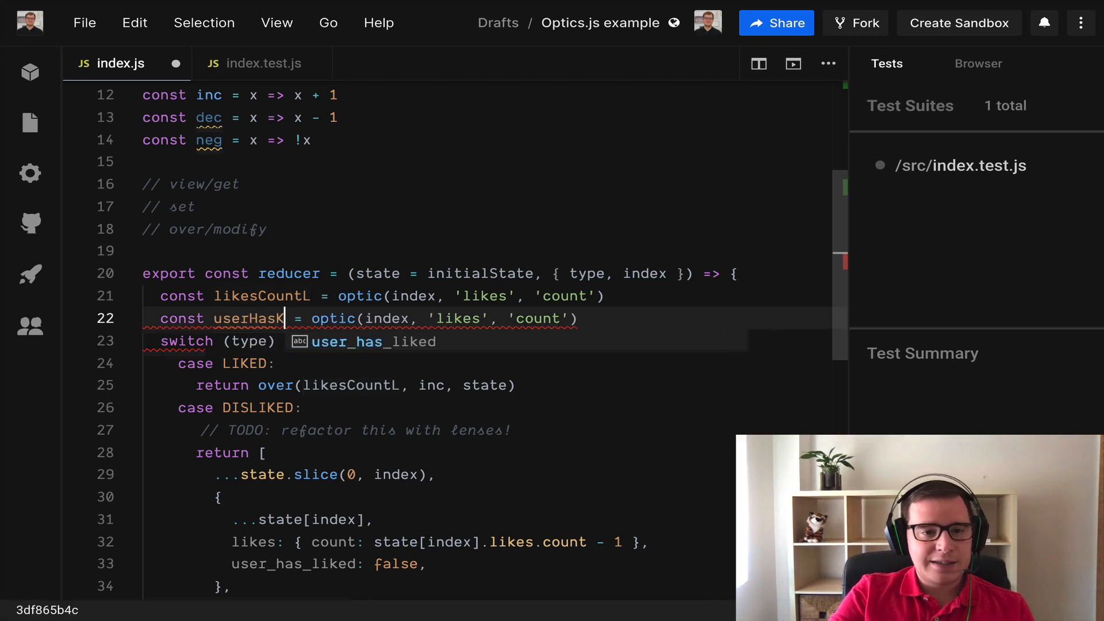
type("LikedL")
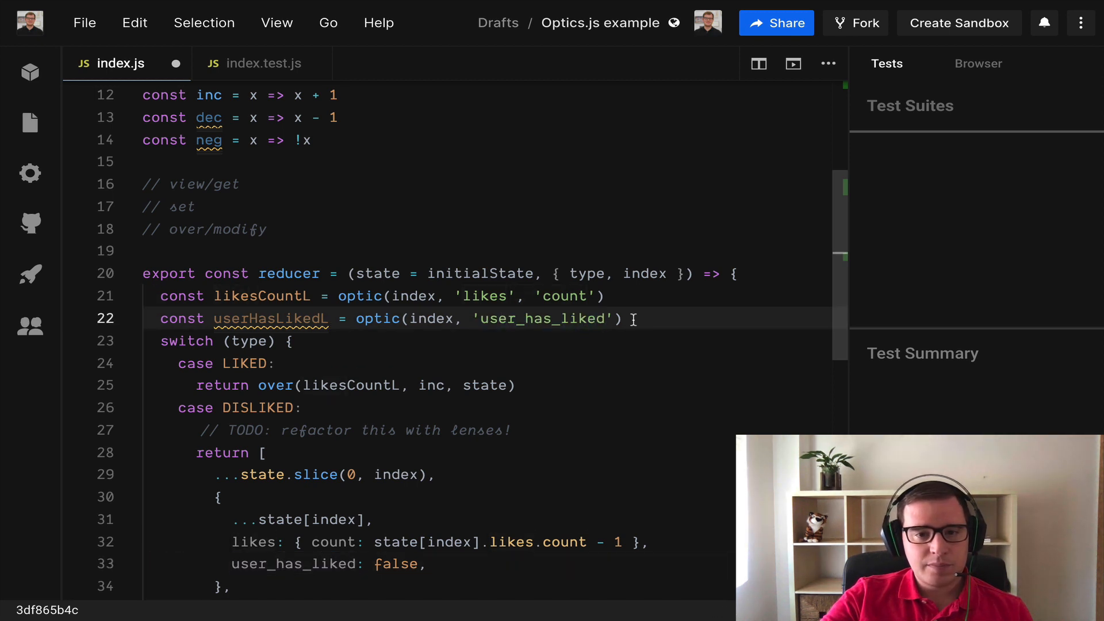
scroll("down", 3)
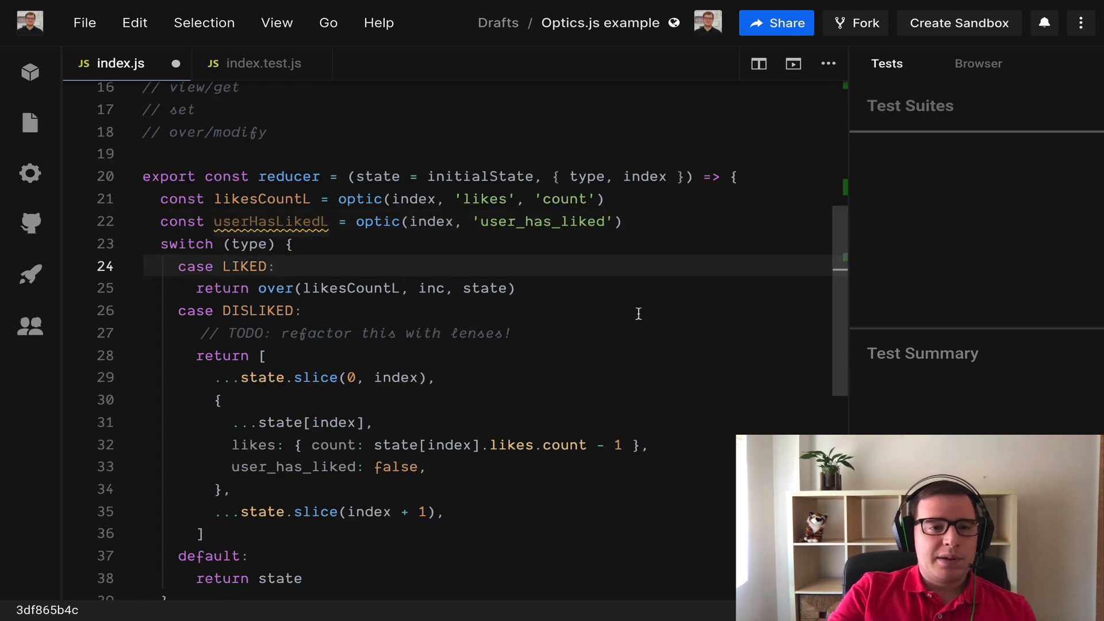
Step: Add const foo = set(userHasLikedL, false, state) in the LIKED case and pass foo to over
type("const foo")
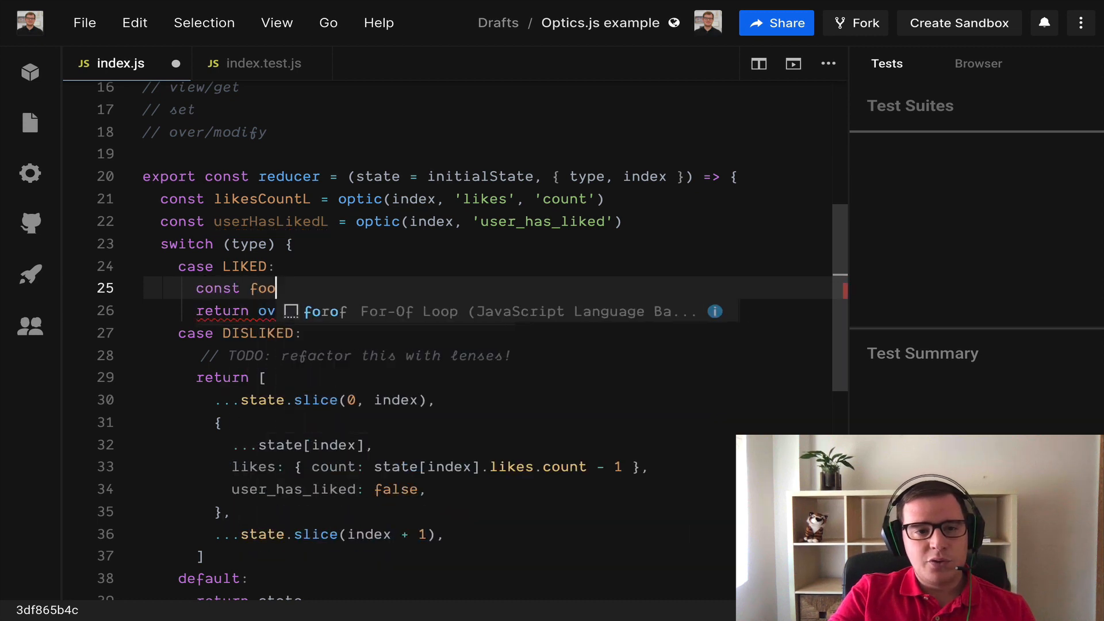
type("= over")
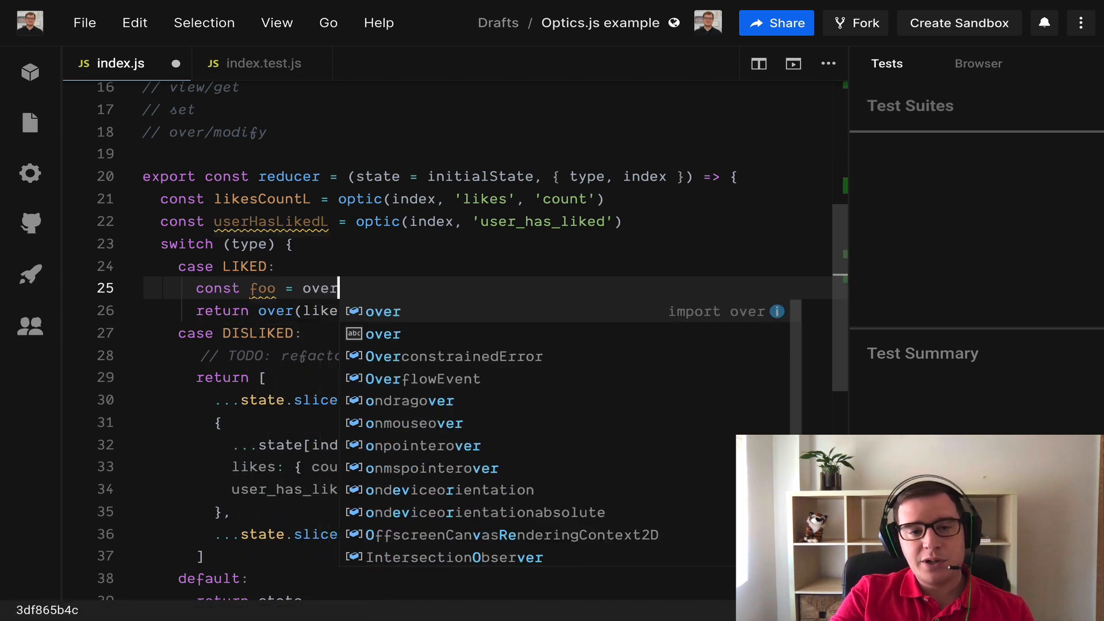
key("Backspace")
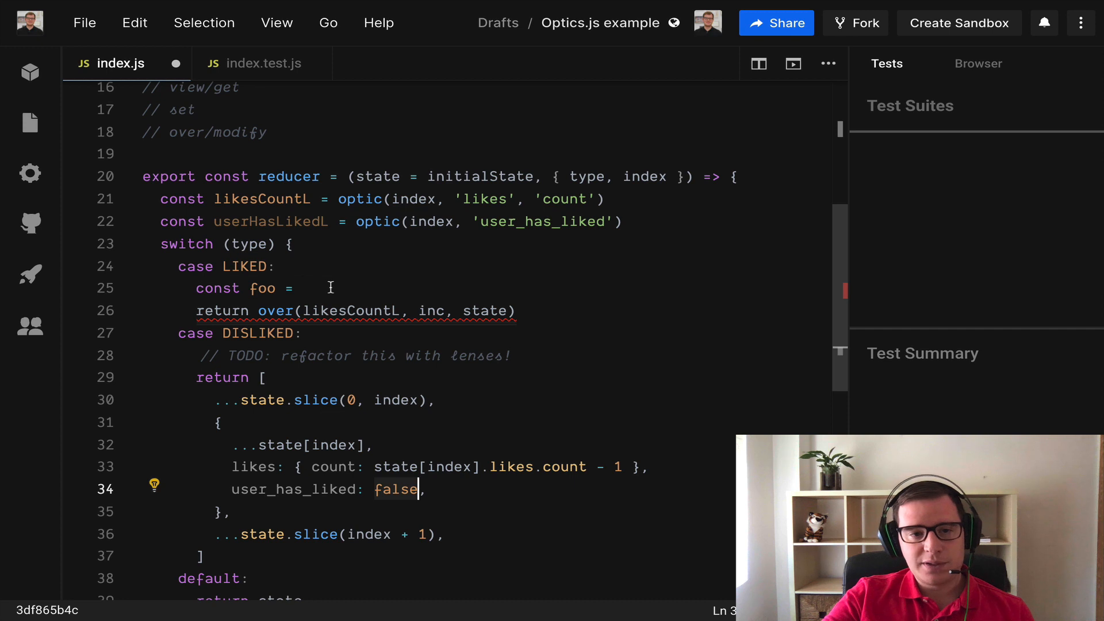
type("set(")
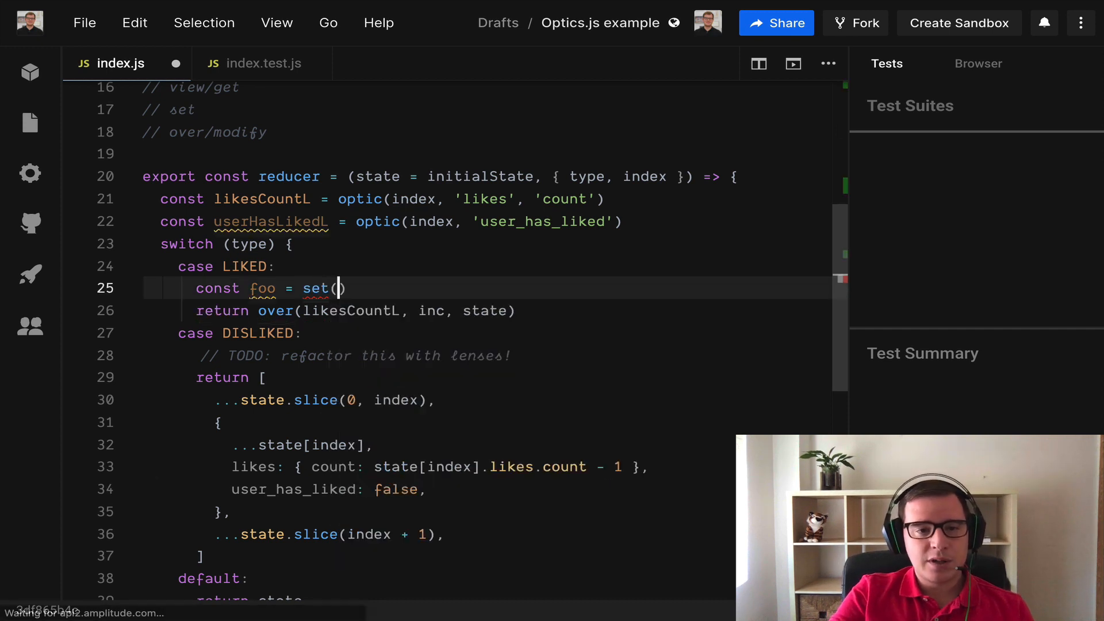
type("user_has_liked")
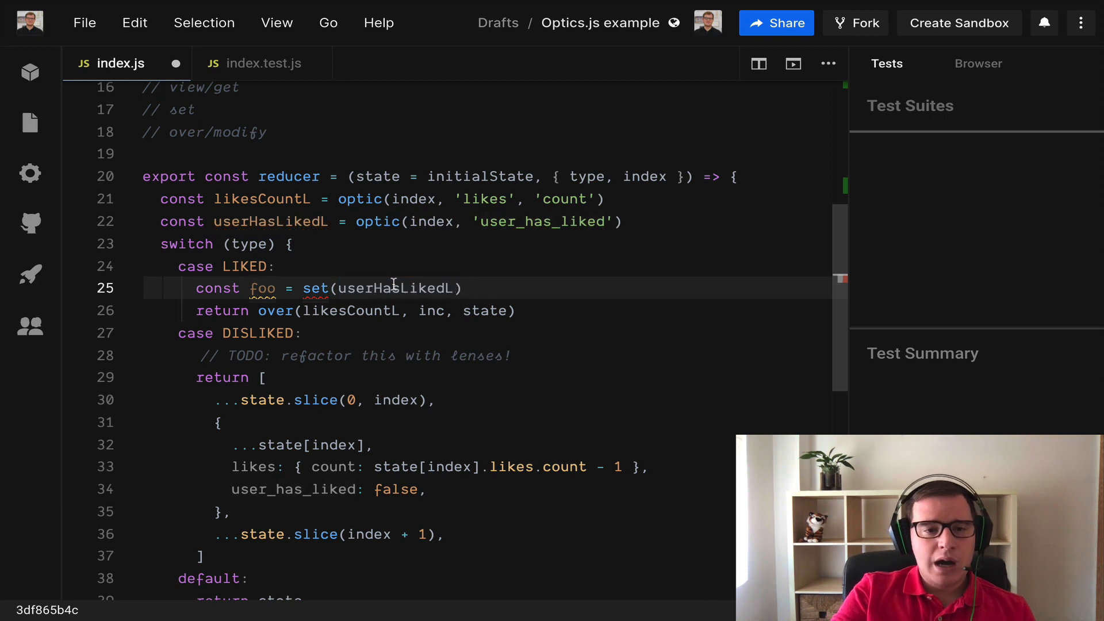
type(", false")
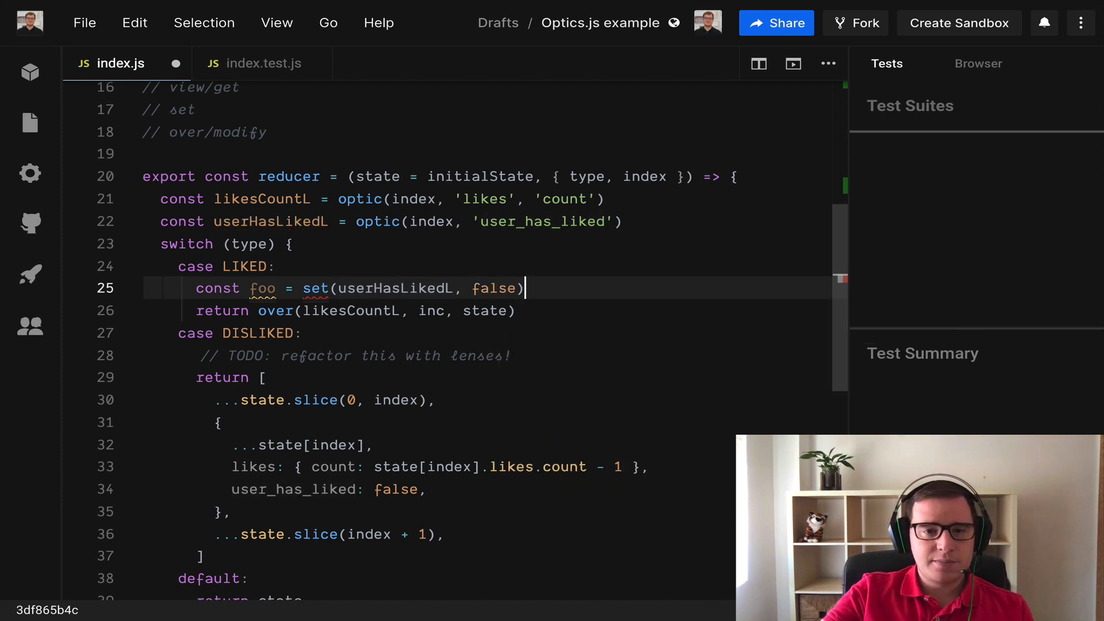
type(",")
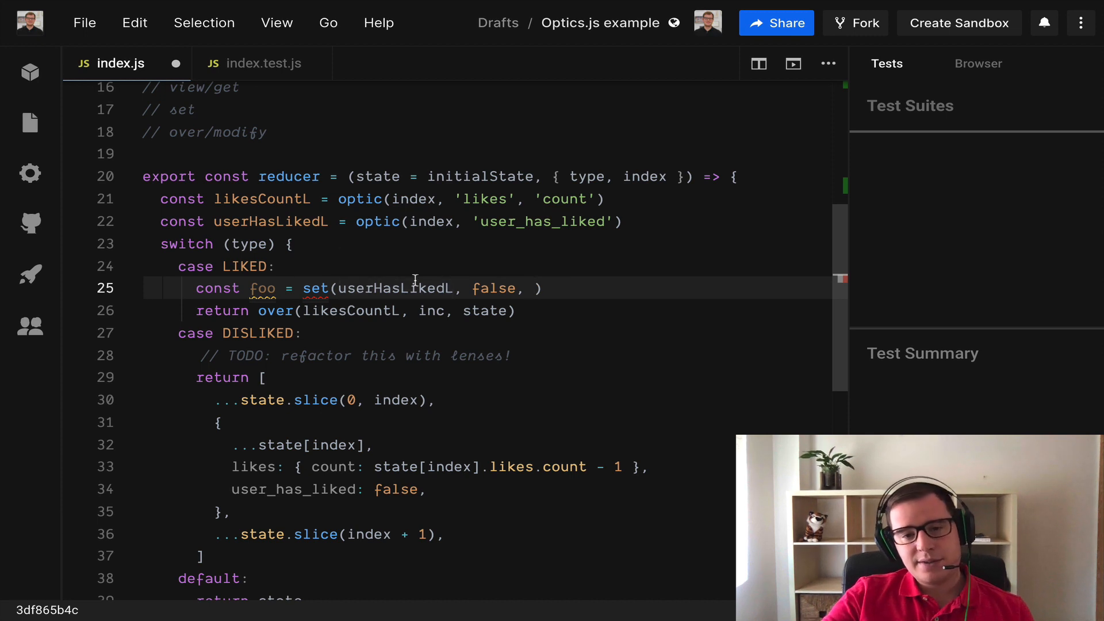
mouse_move(557, 278)
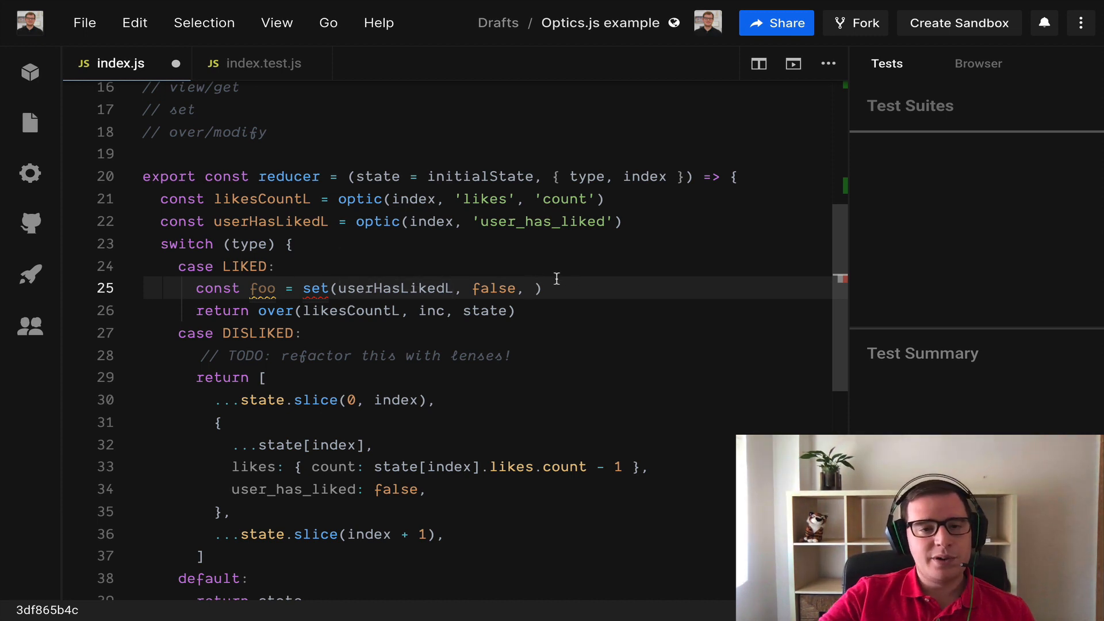
type("state")
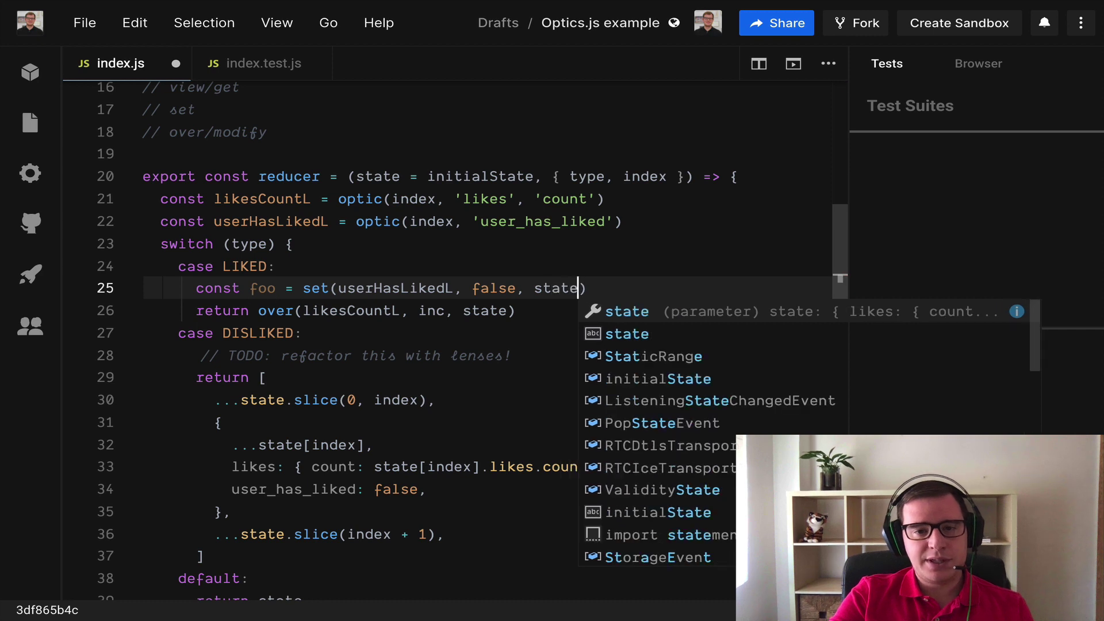
key("Escape")
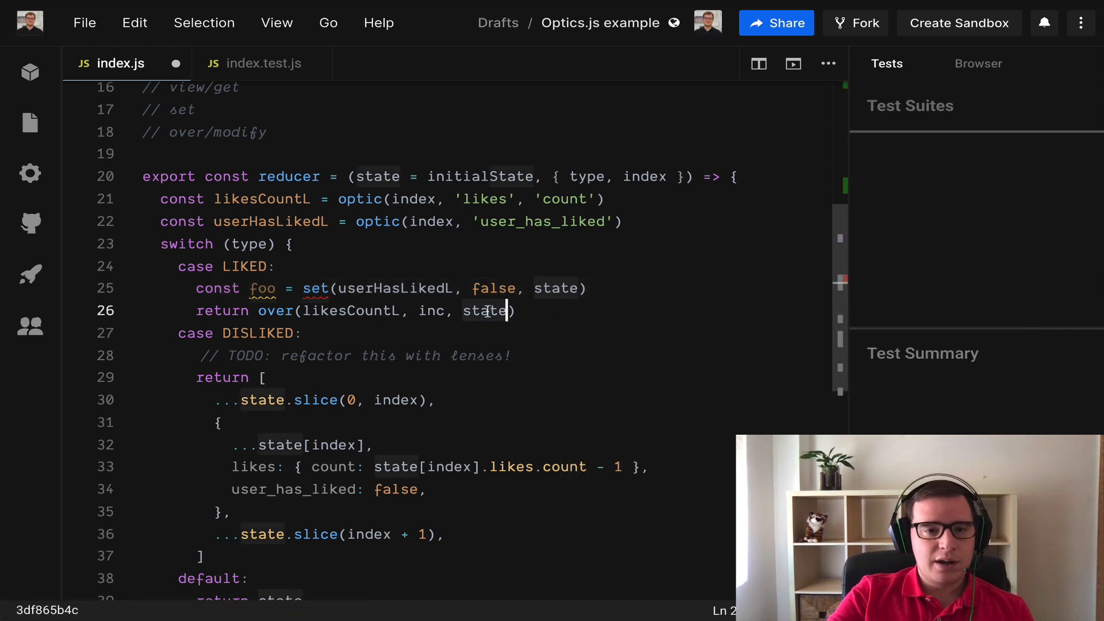
type("foo")
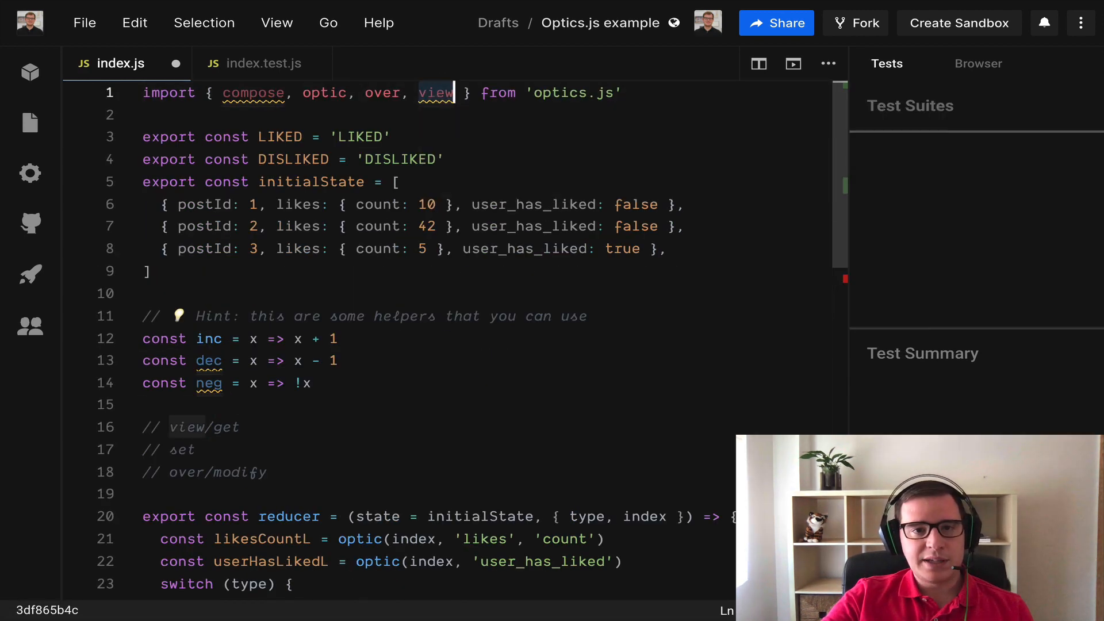
type("set")
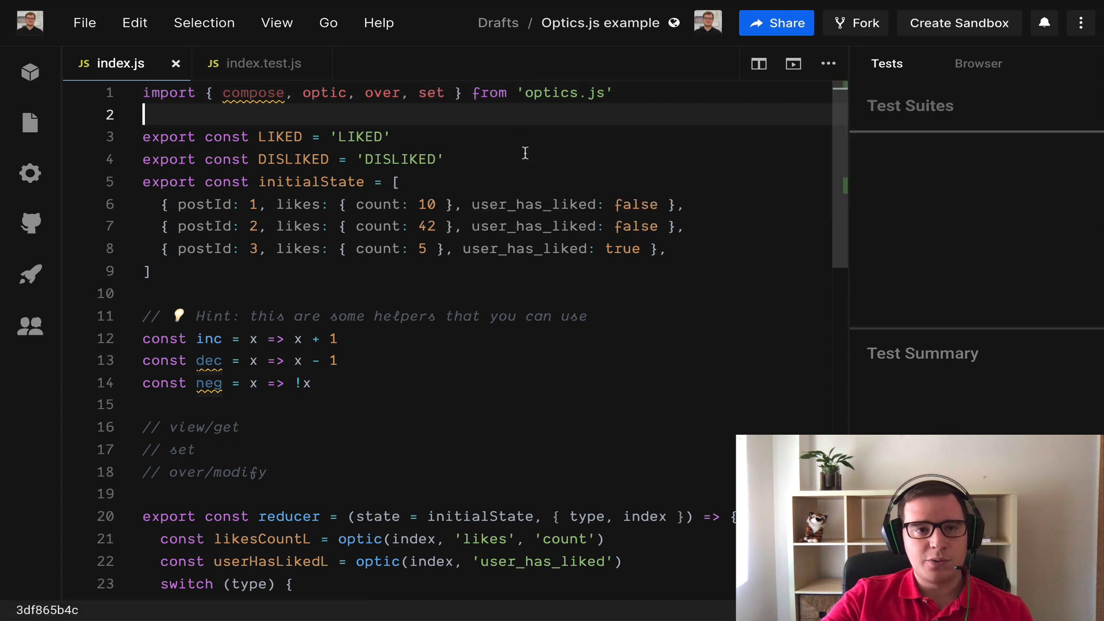
scroll("down", 3)
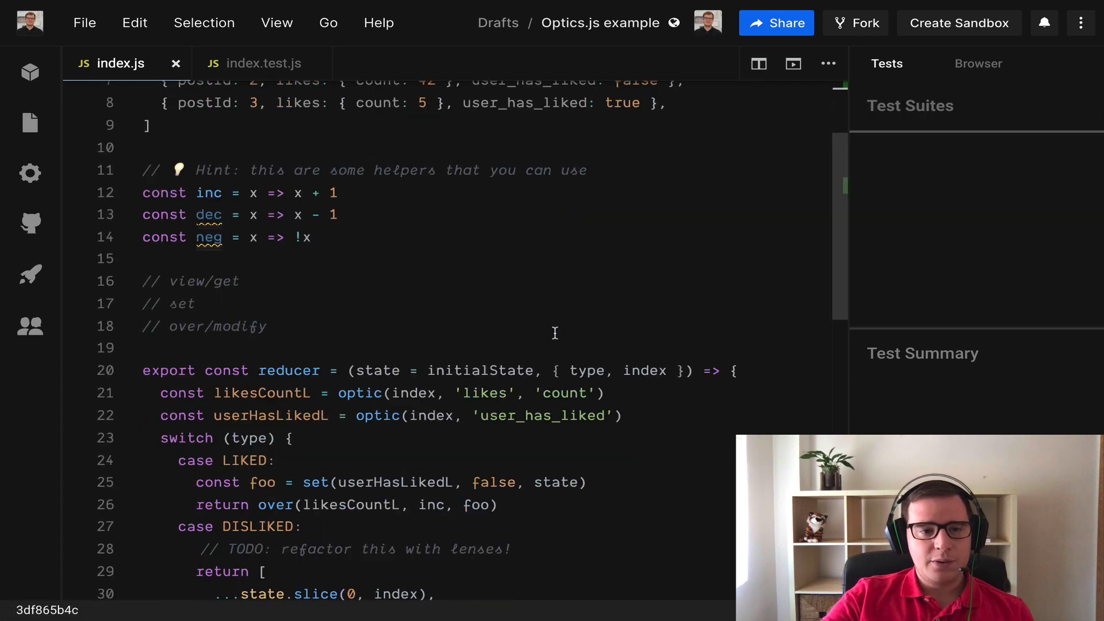
scroll("down", 3)
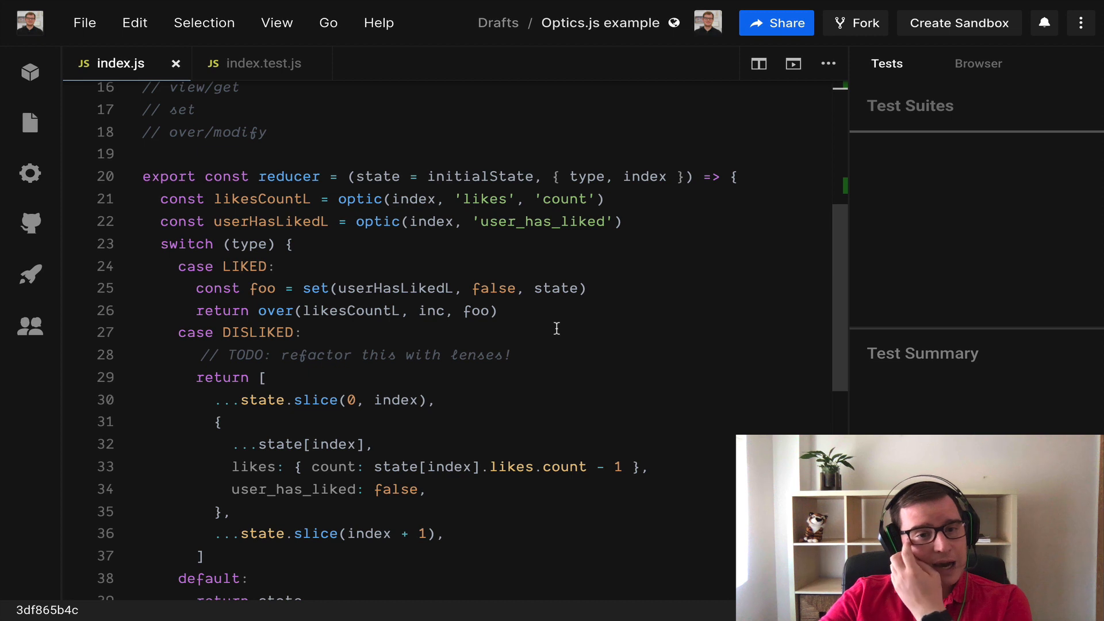
mouse_move(609, 319)
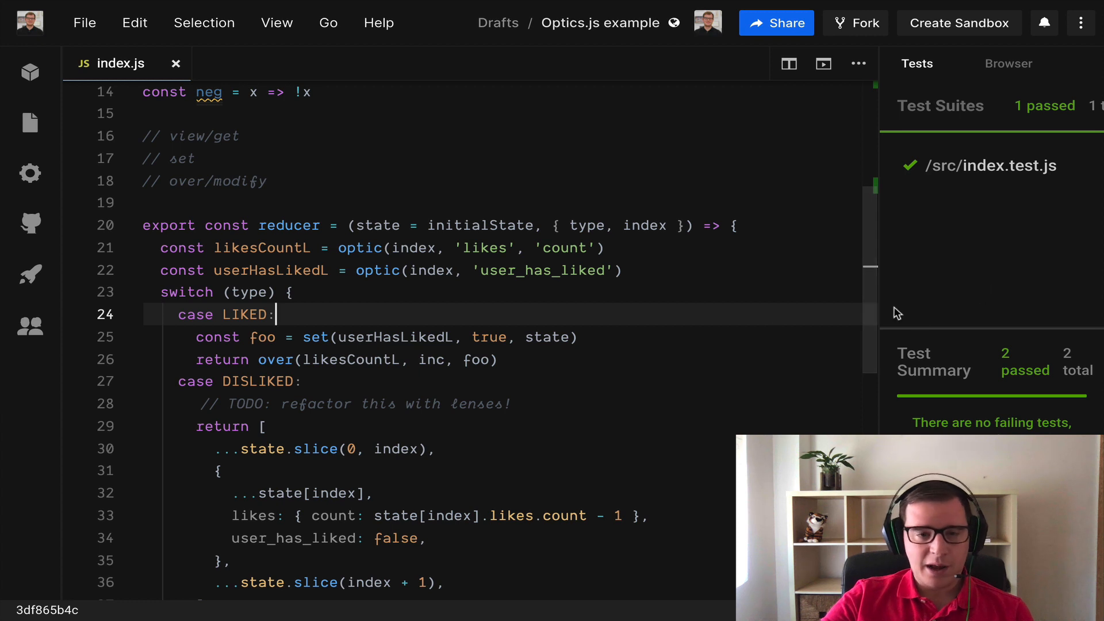
mouse_move(182, 346)
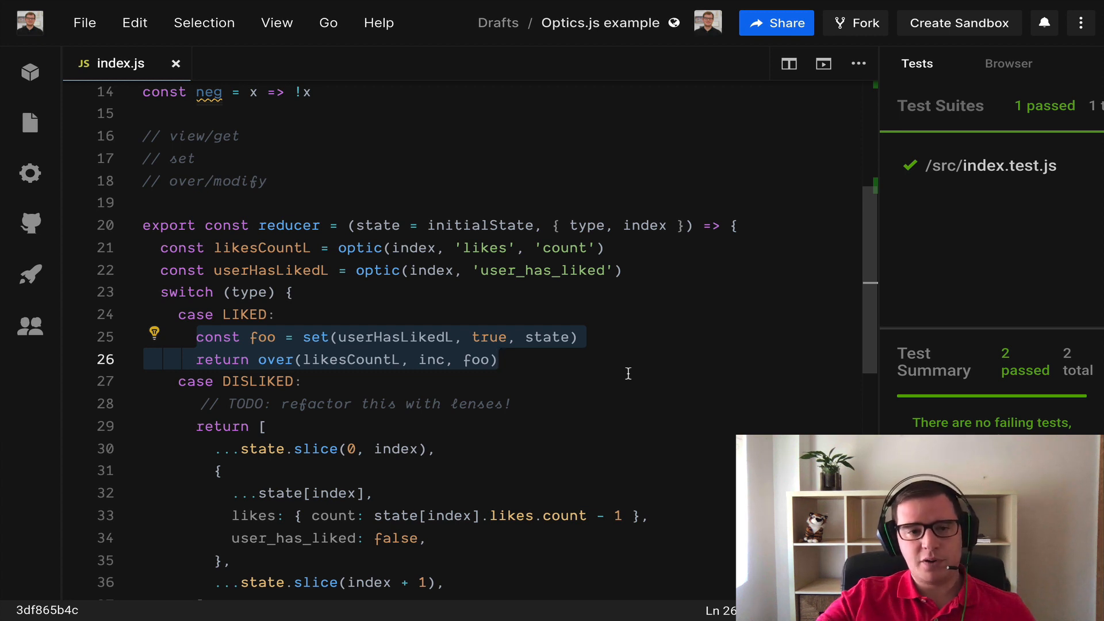
left_click(648, 335)
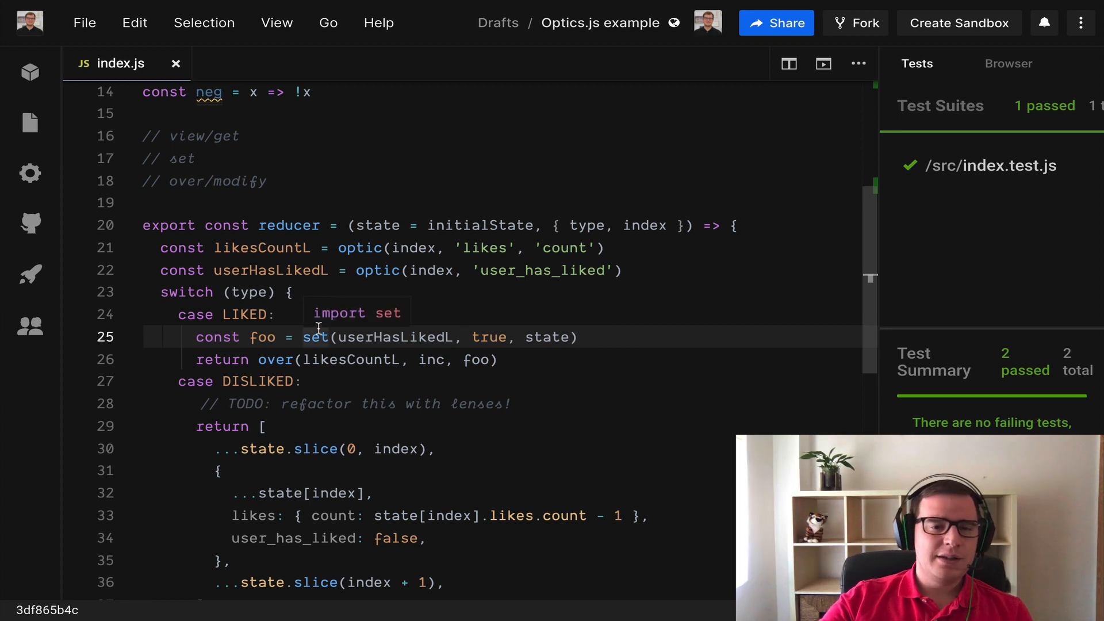
mouse_move(457, 354)
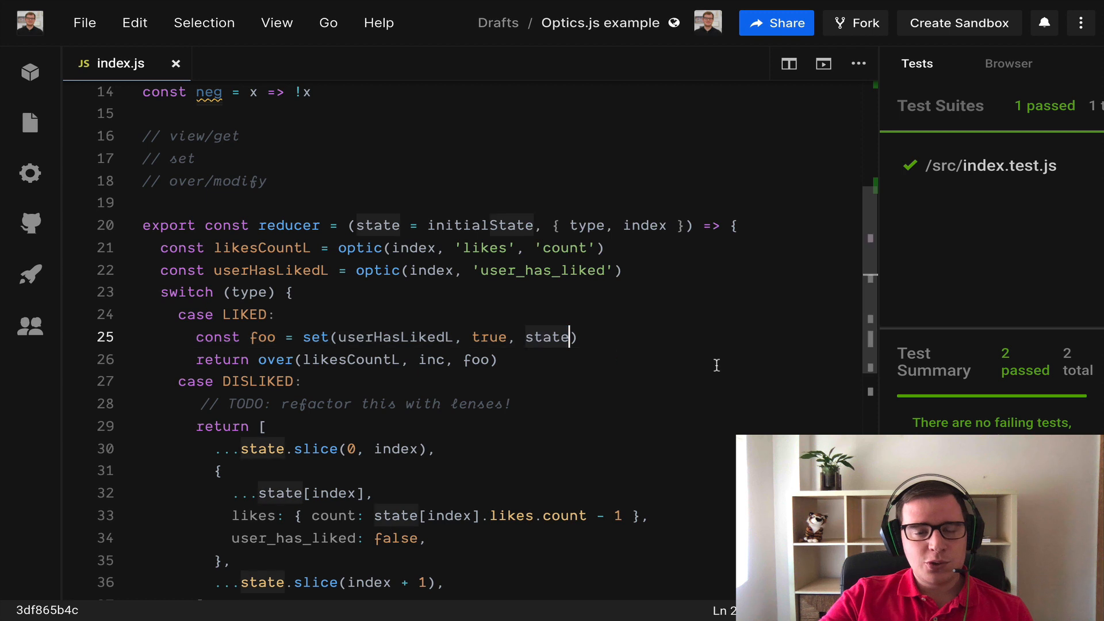
Step: Drop the foo line and return compose(over(likesCountL, inc), set(userHasLikedL, true))(state)
key("Backspace")
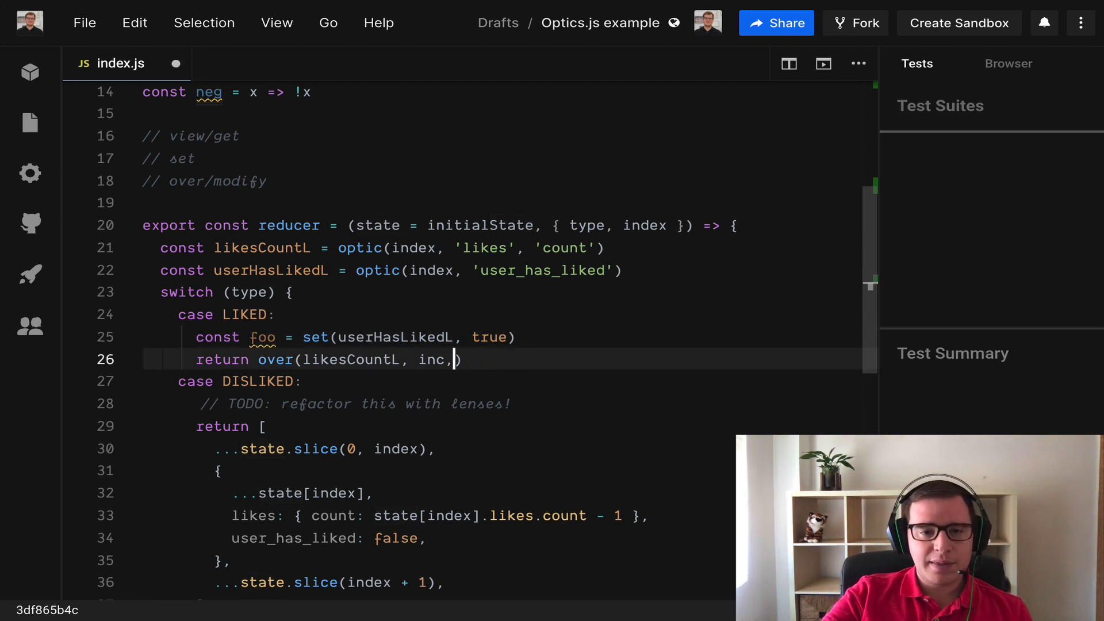
key("Backspace")
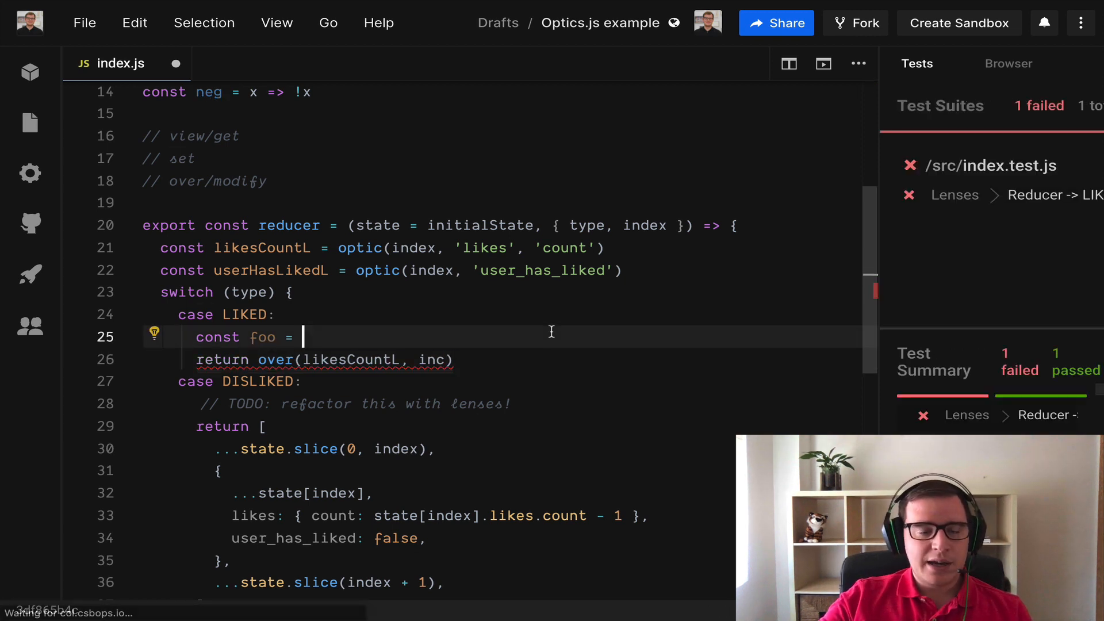
key("Backspace")
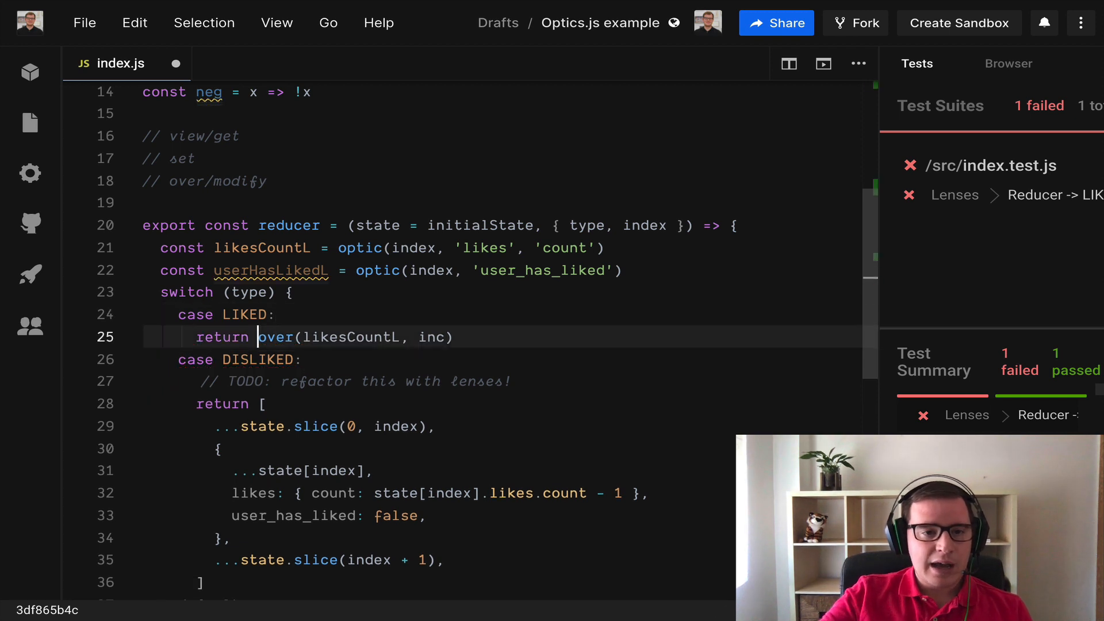
type("compose(")
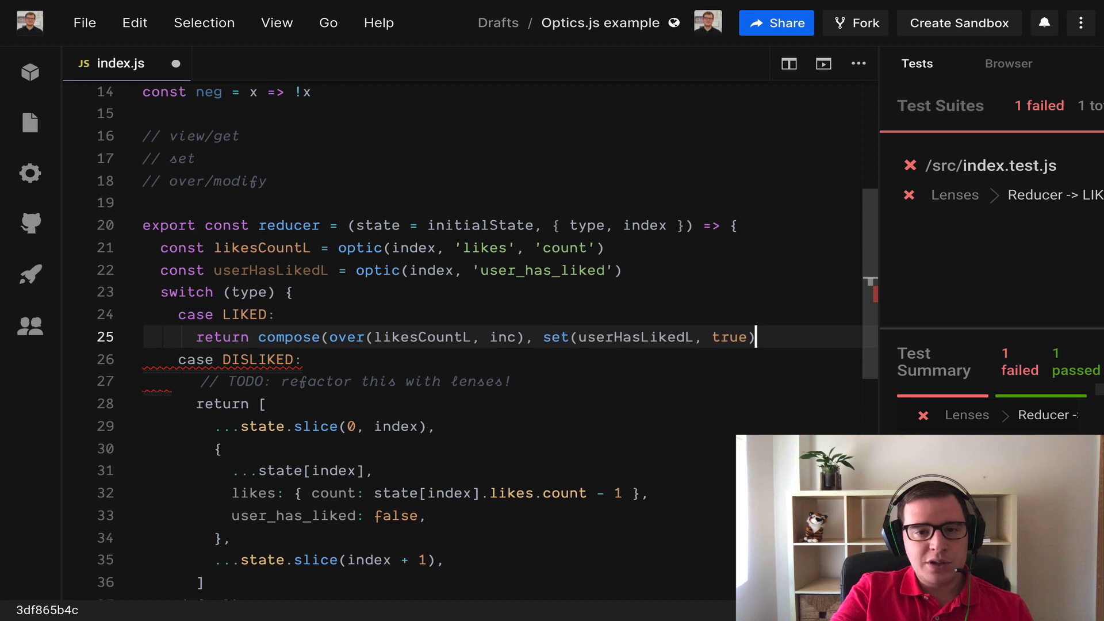
type("(state")
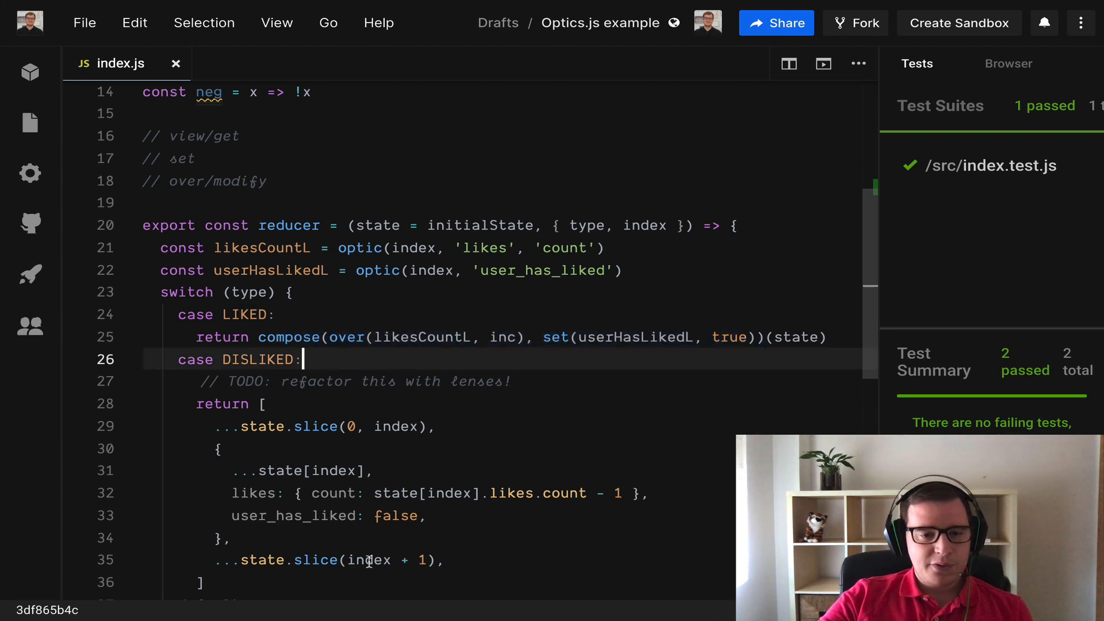
Step: Make DISLIKED return compose(over(likesCountL, dec), set(userHasLikedL, false))(state)
scroll("down", 3)
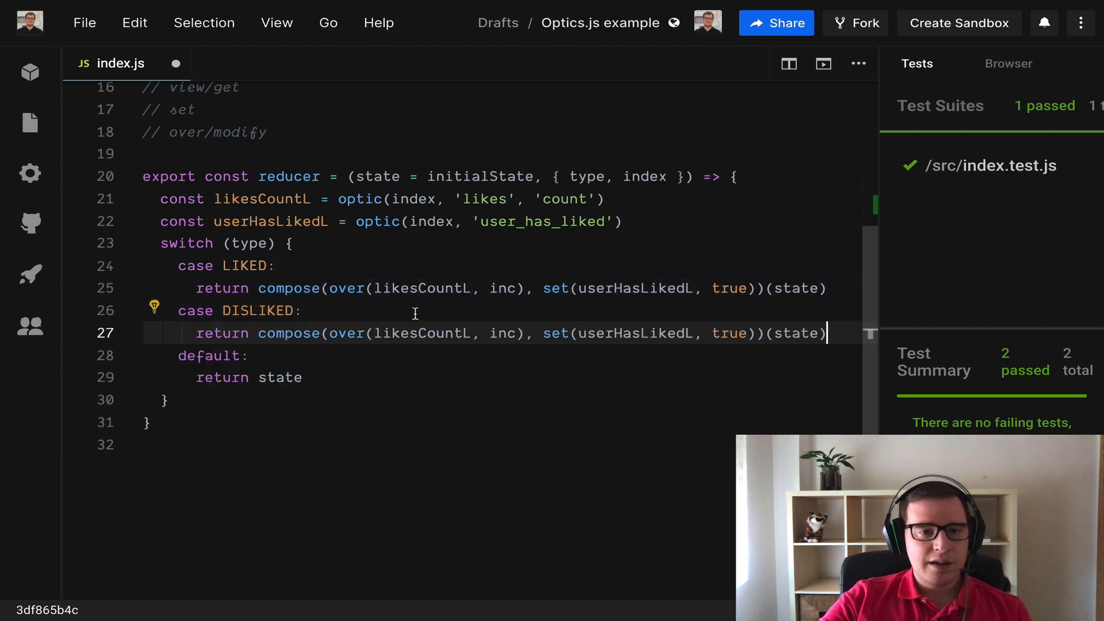
type("dec")
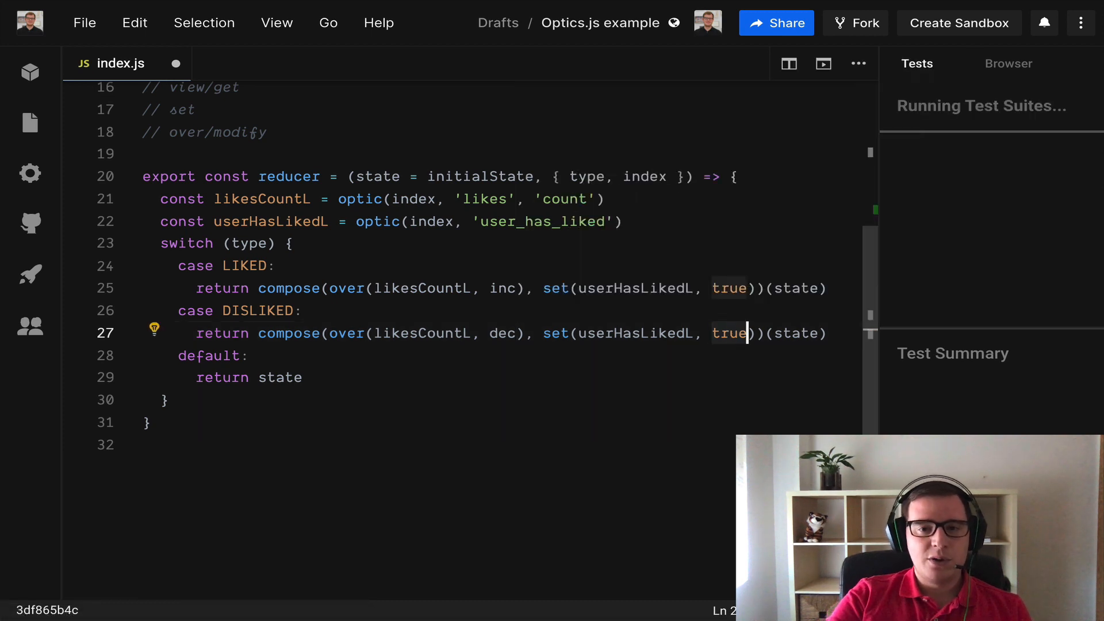
type("false")
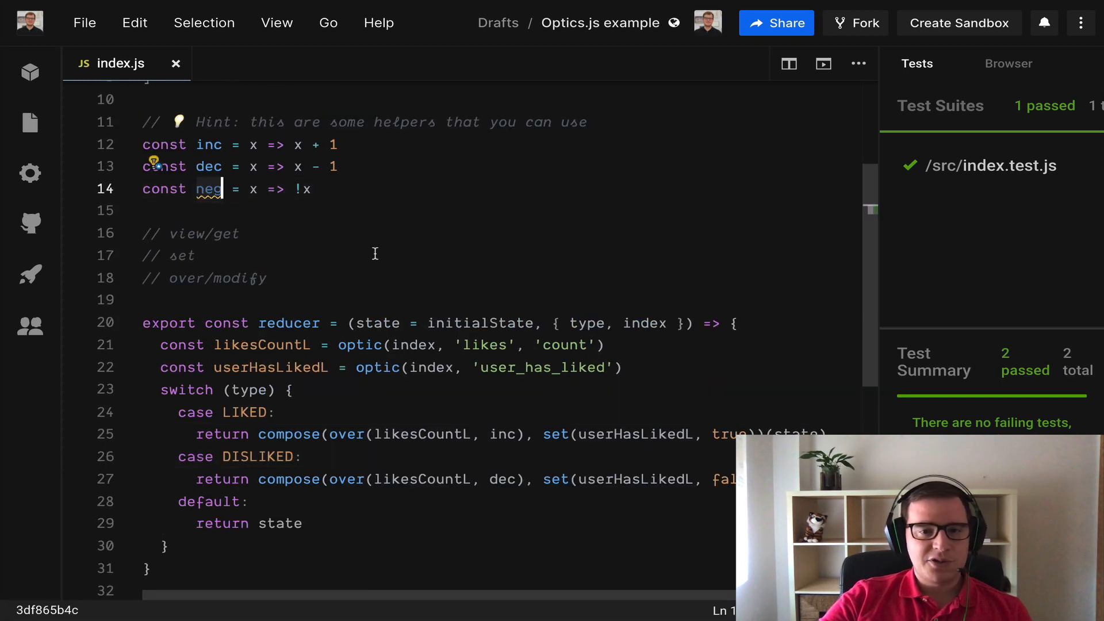
scroll("down", 3)
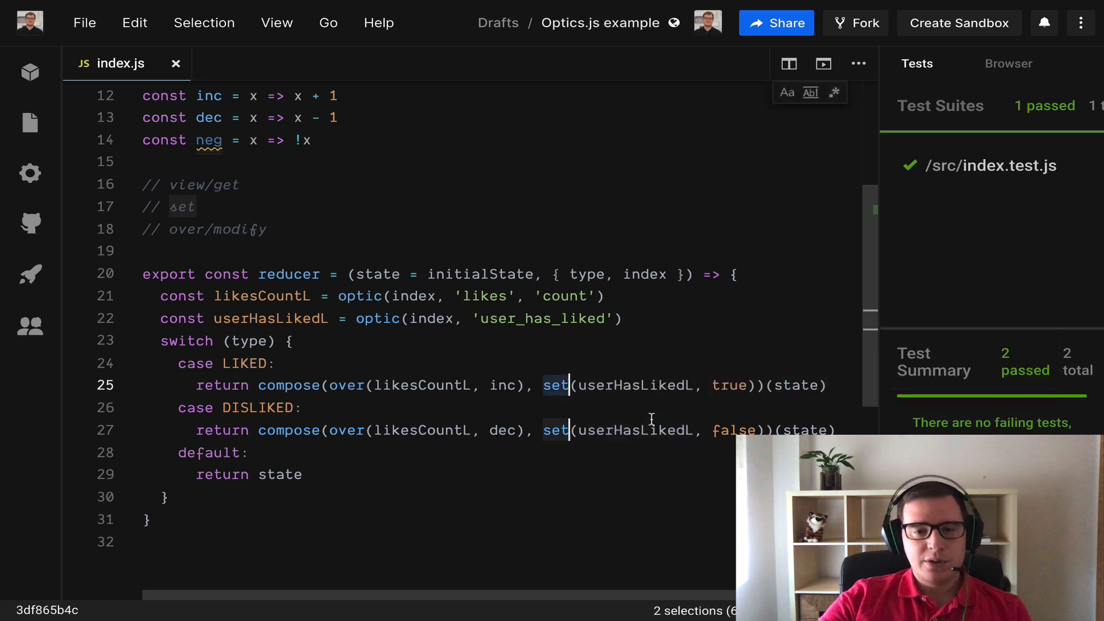
Step: Switch both cases to over(userHasLikedL, neg), then cut that toggle out of the LIKED case
type("over")
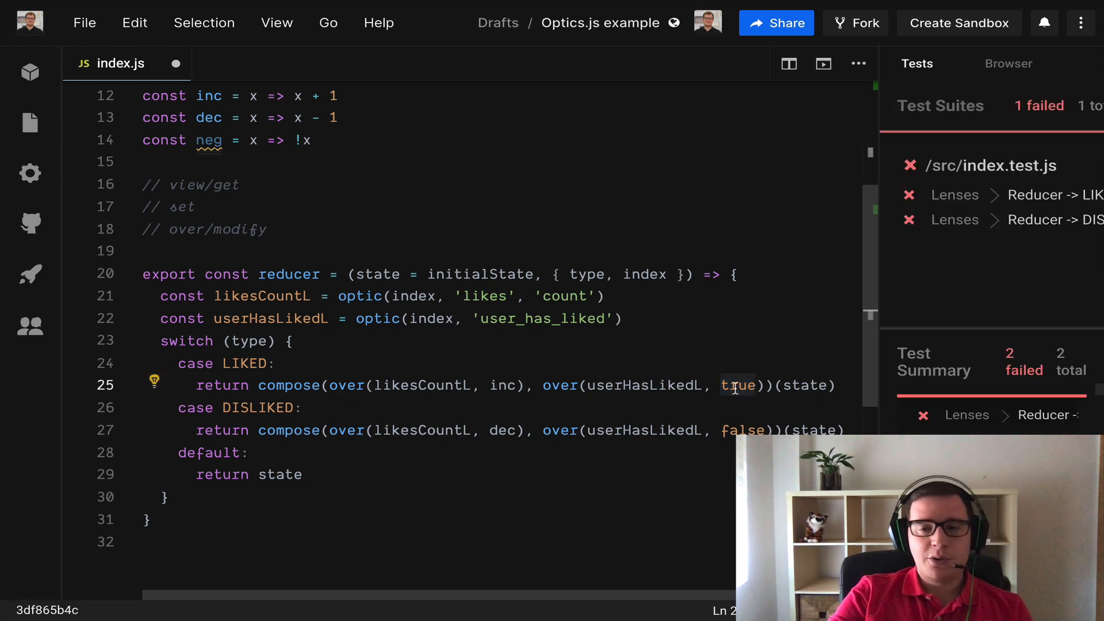
type("neg")
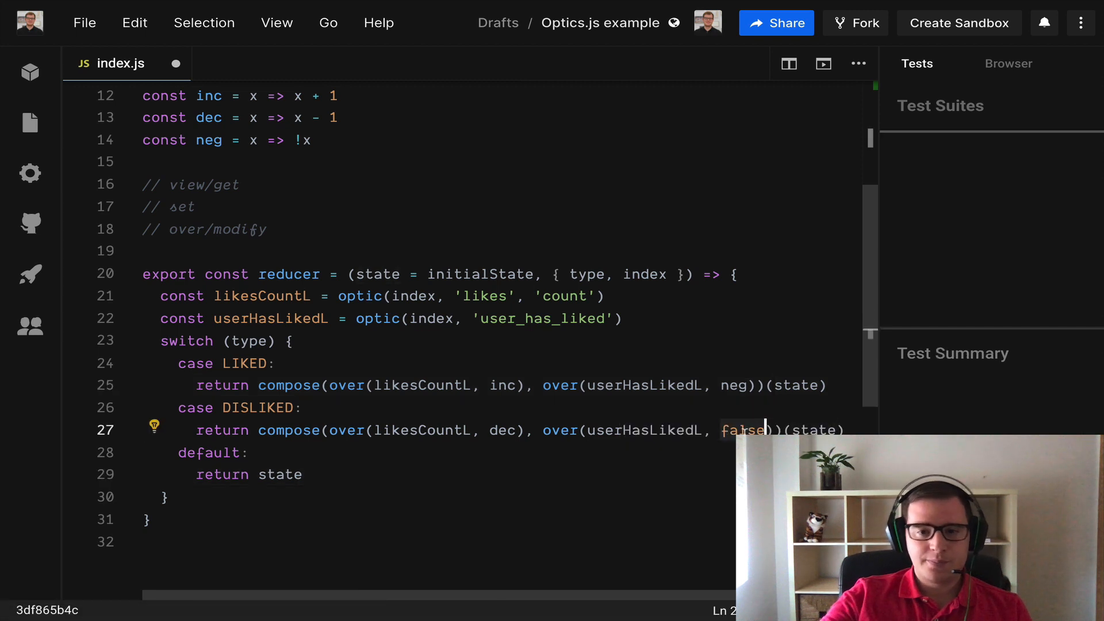
type("neg")
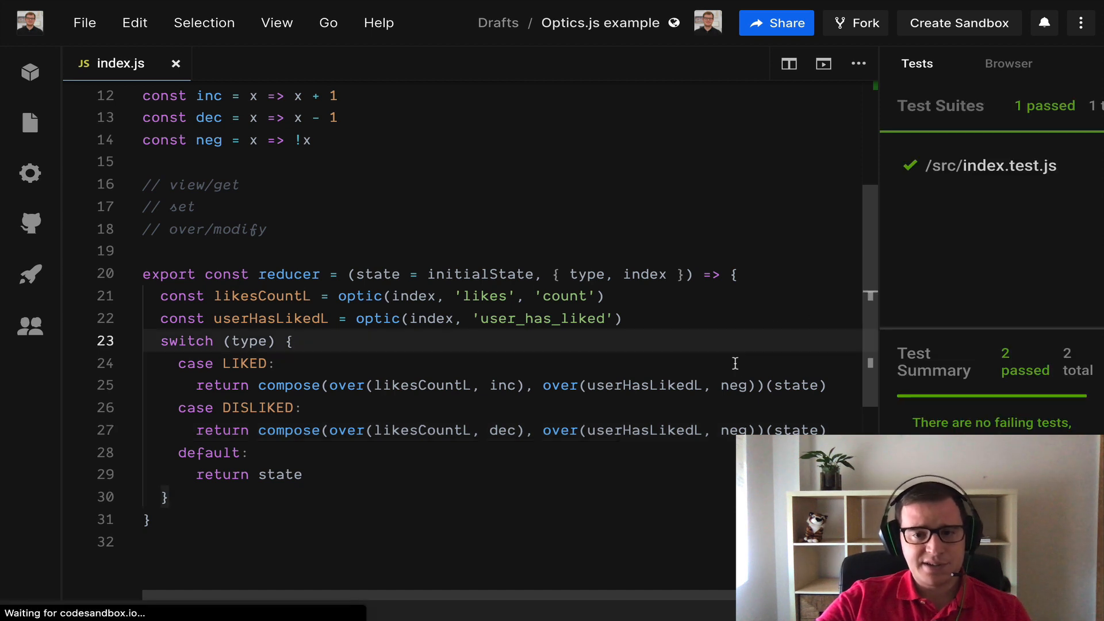
left_click_drag(543, 385, 753, 386)
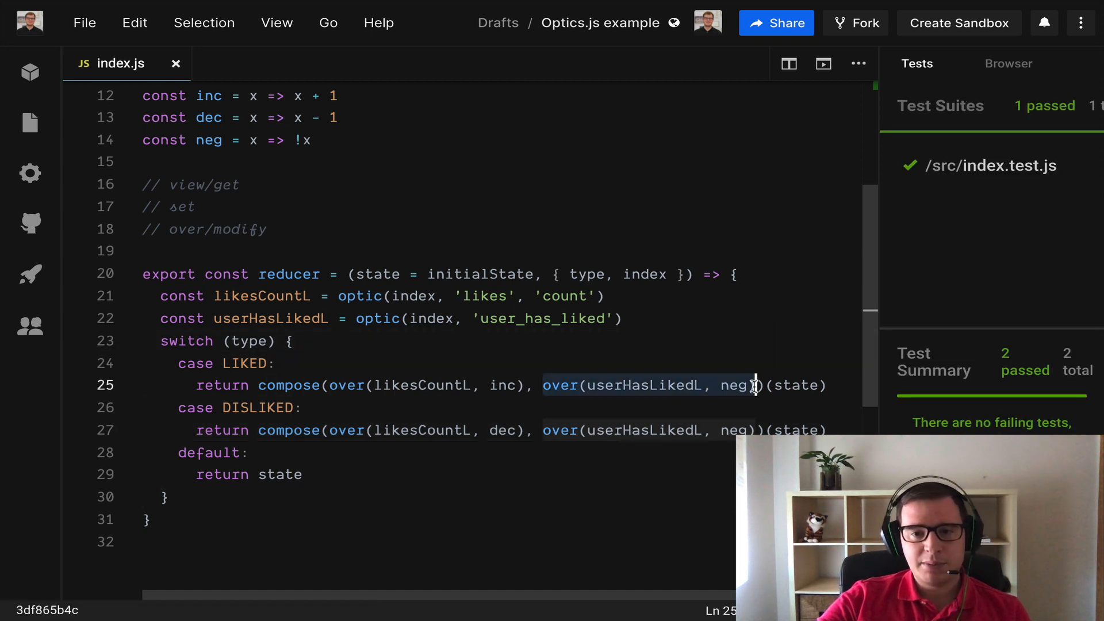
key("Delete")
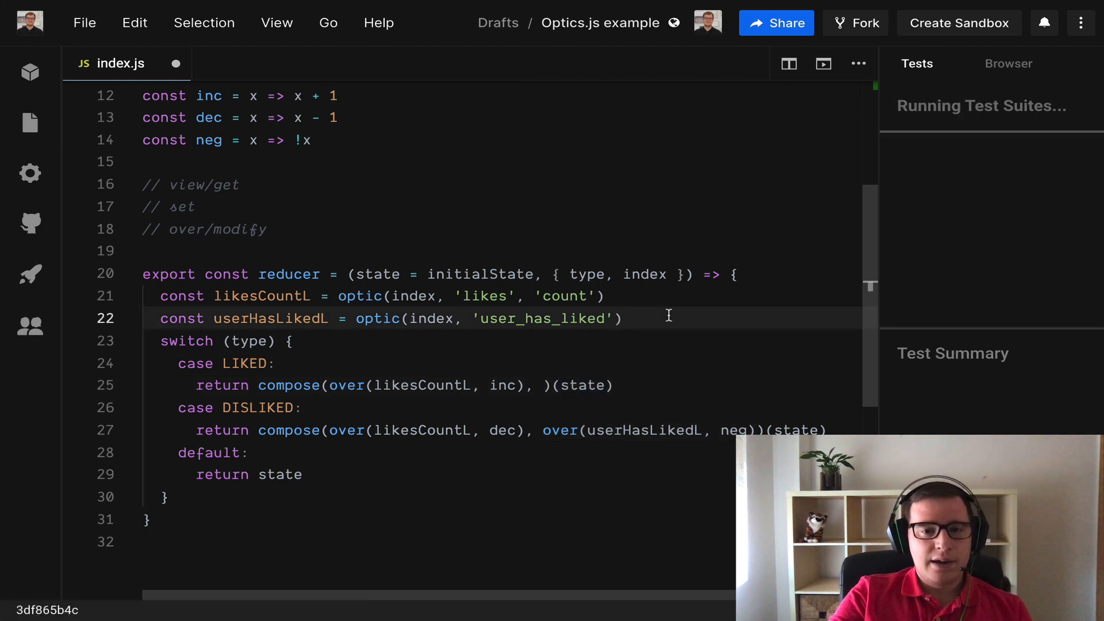
Step: Declare const likedOperation = over(userHasLikedL, neg) above the switch
type("const lik")
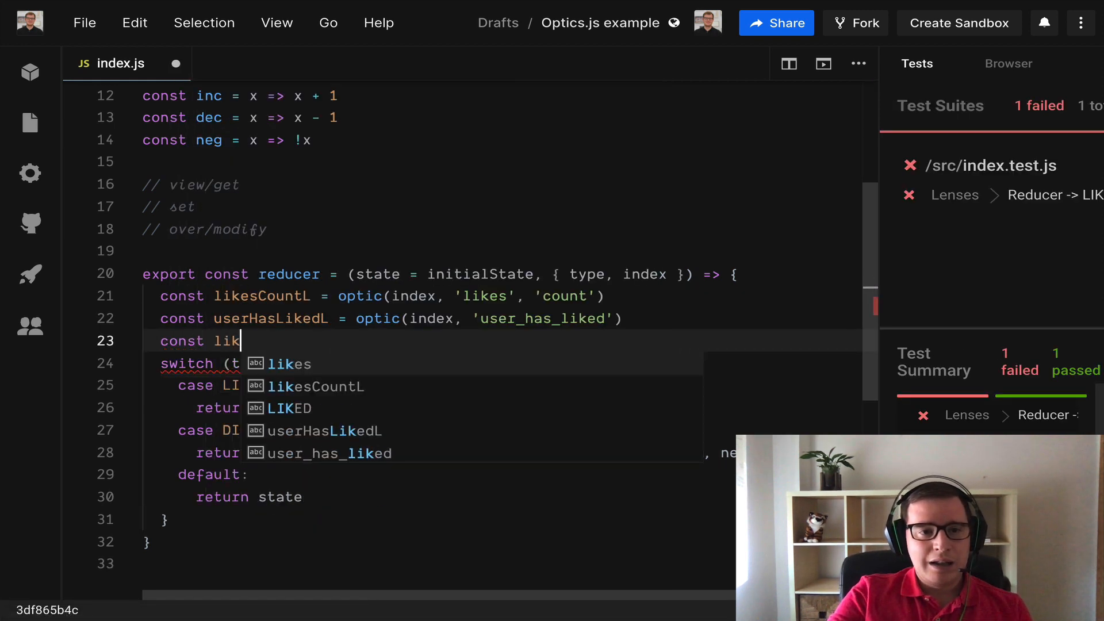
type("edOperation ?")
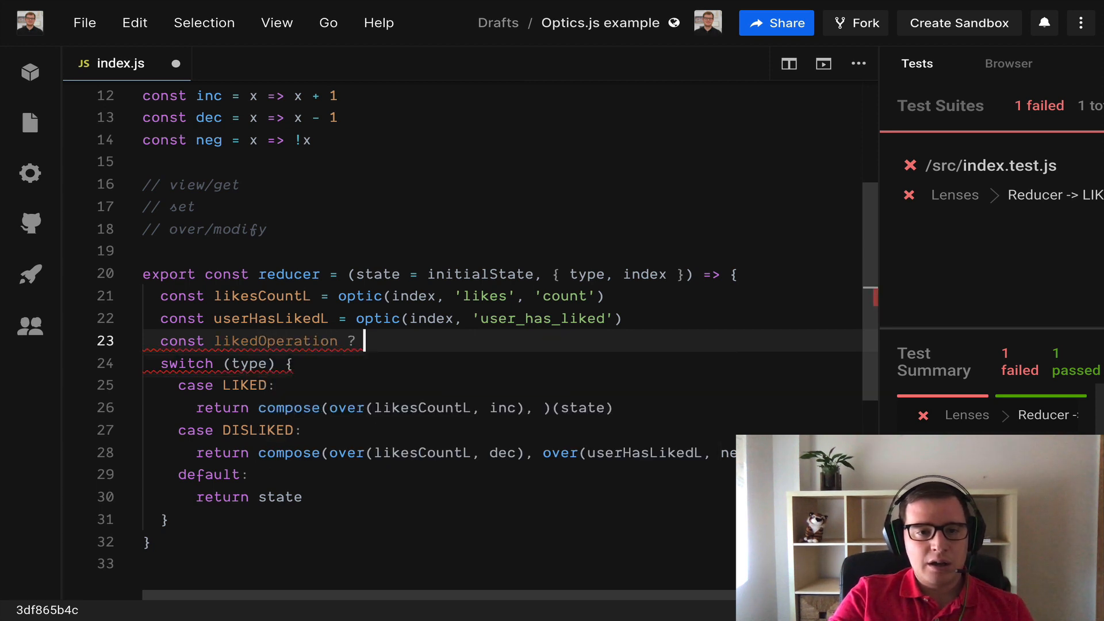
type("= over(userHasLikedL, neg)")
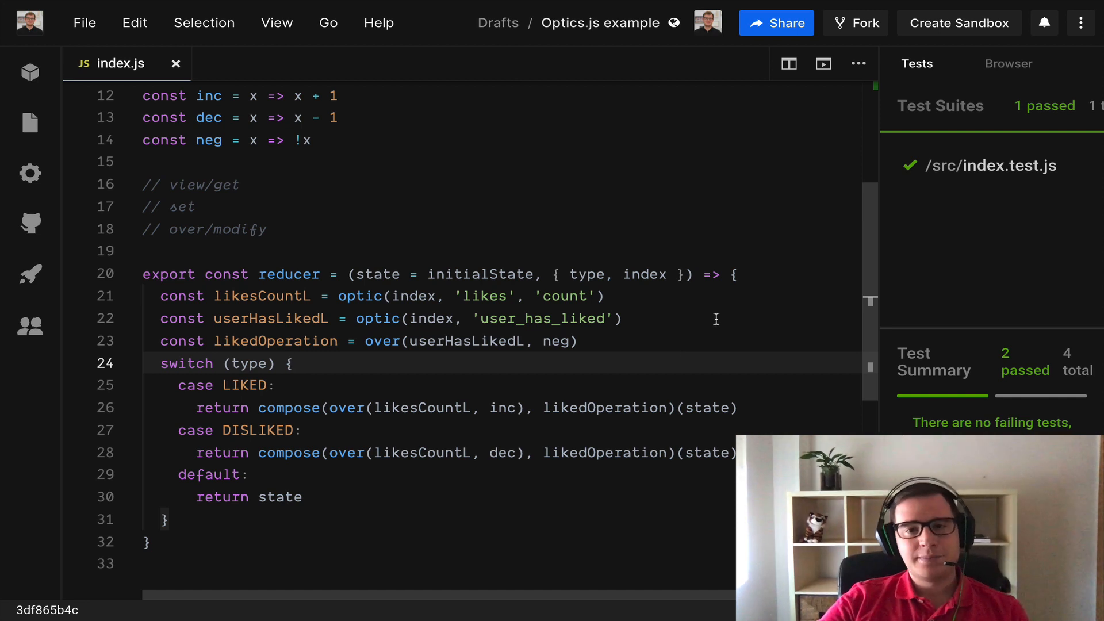
mouse_move(766, 339)
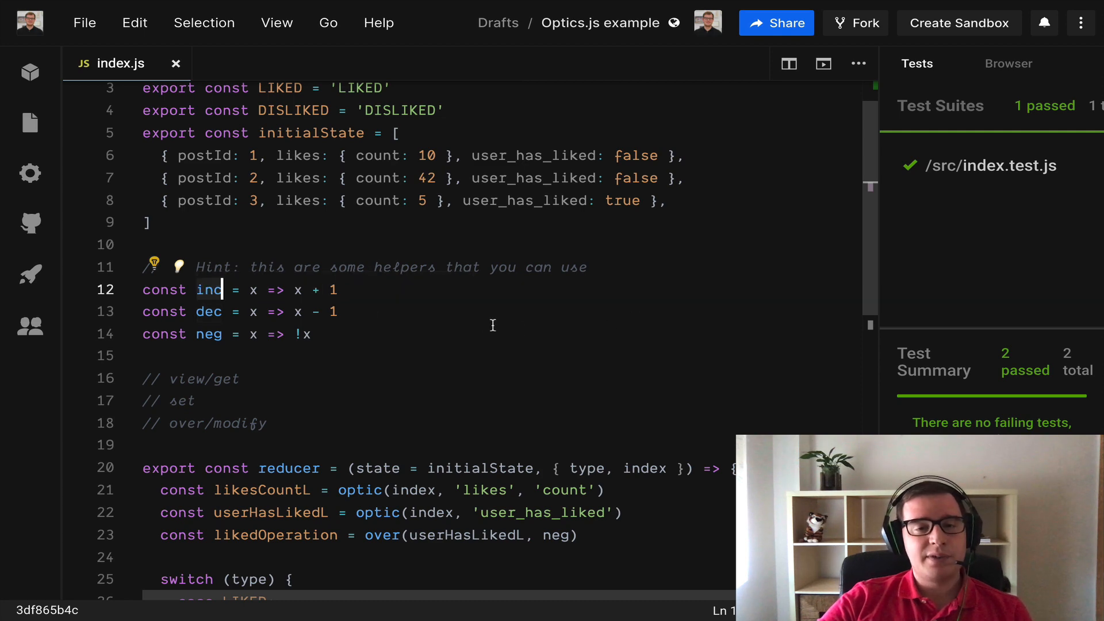
scroll("down", 3)
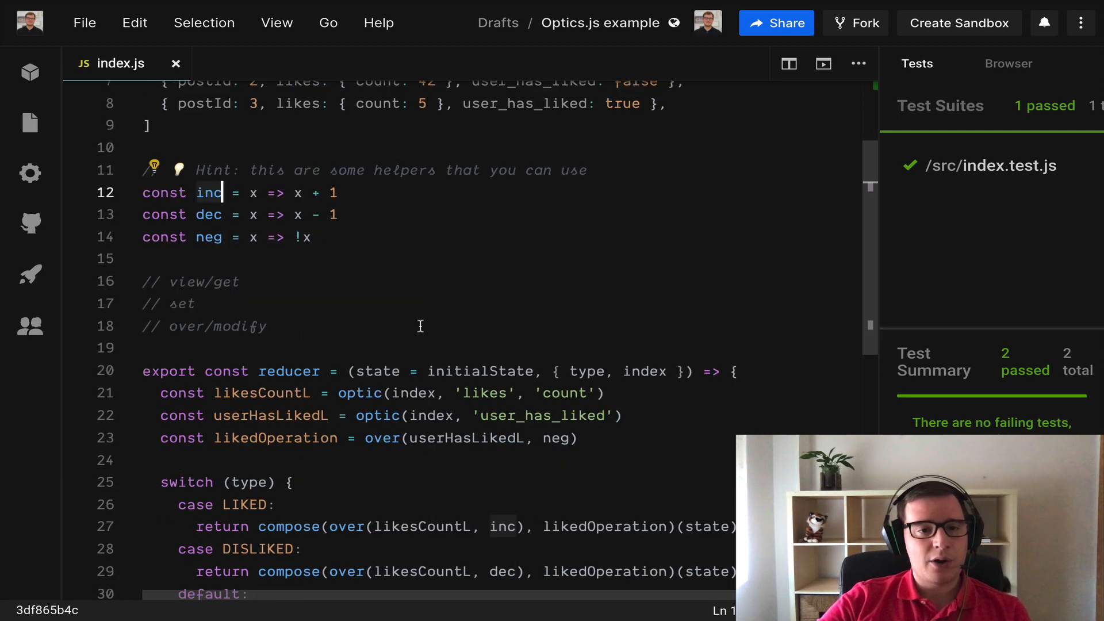
scroll("down", 3)
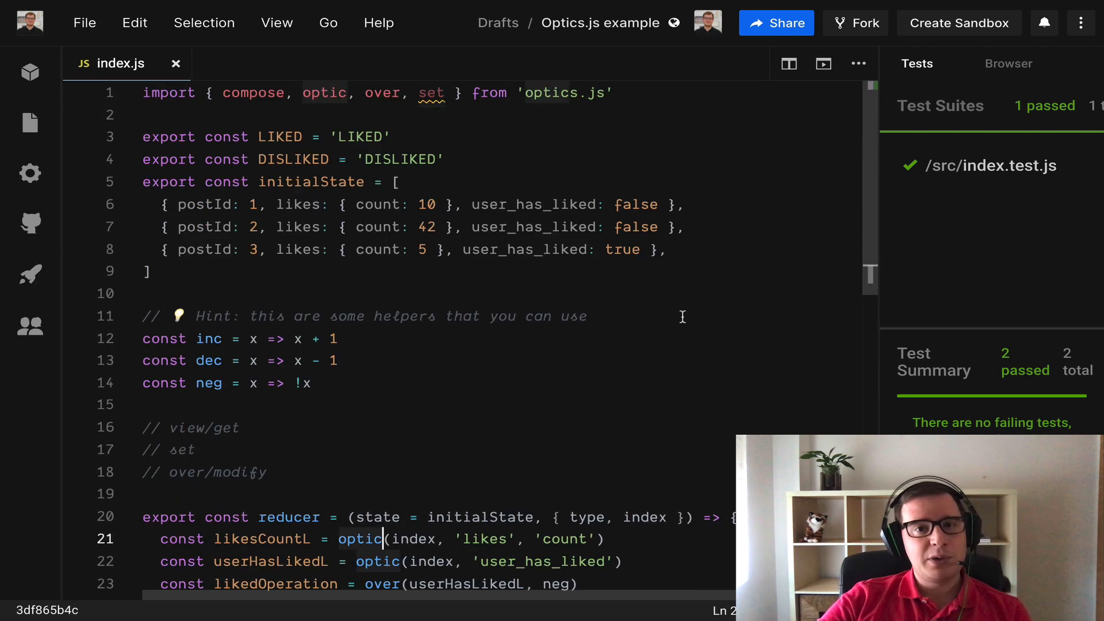
scroll("down", 3)
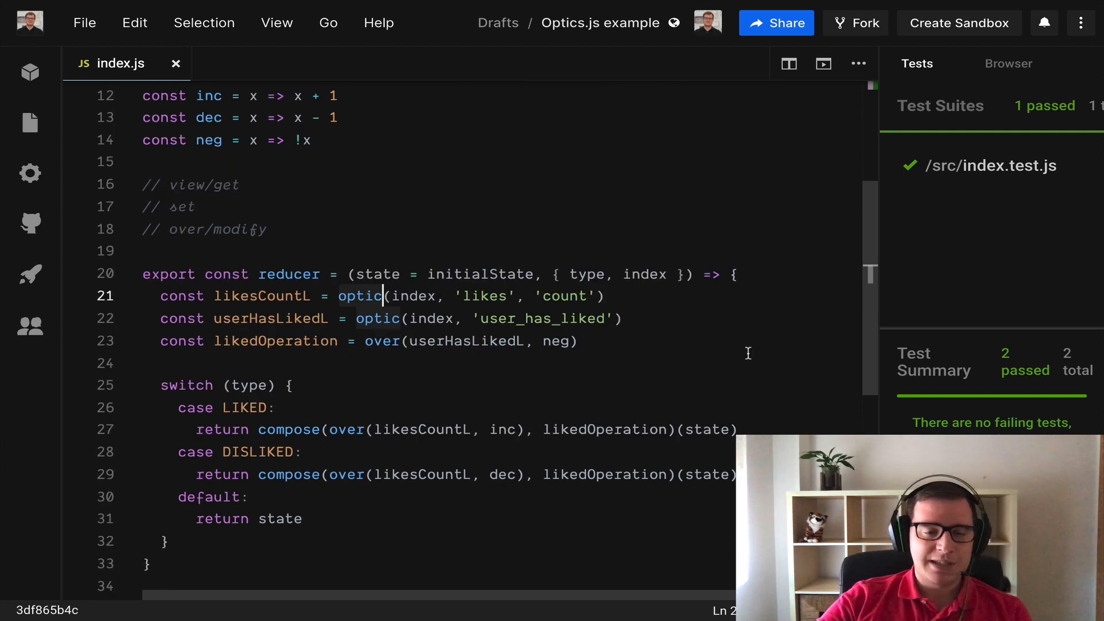
scroll("down", 3)
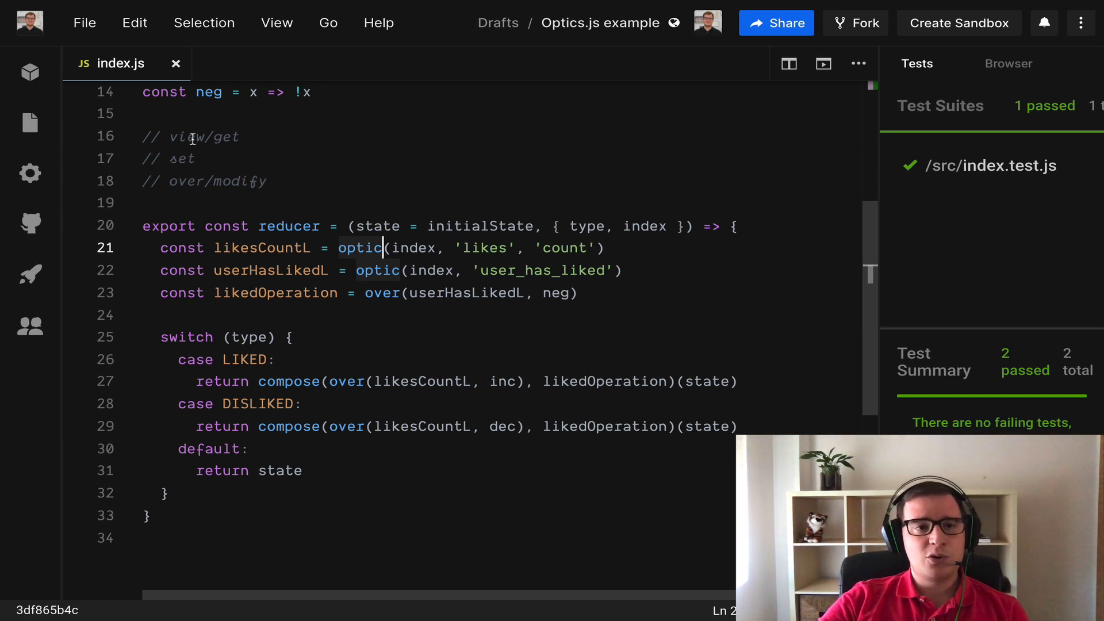
left_click(223, 136)
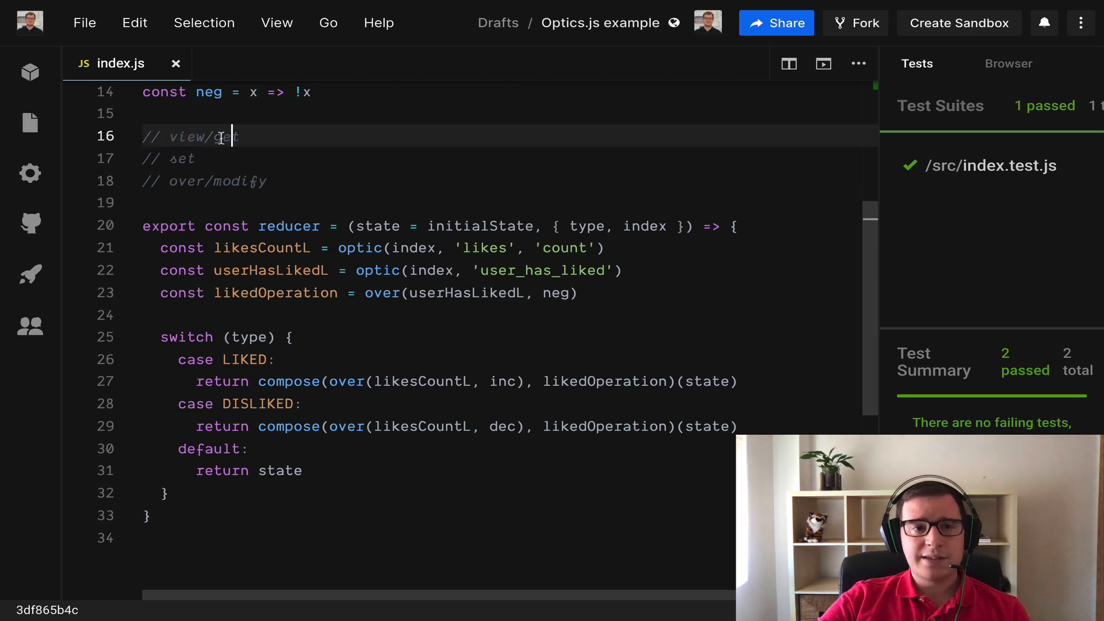
left_click(237, 180)
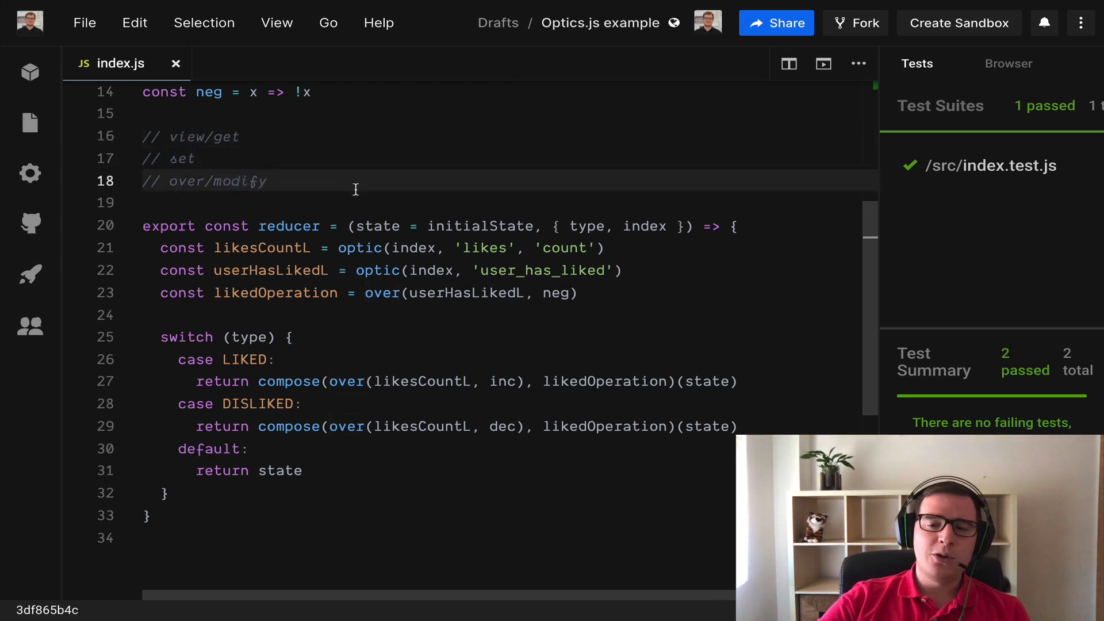
mouse_move(745, 277)
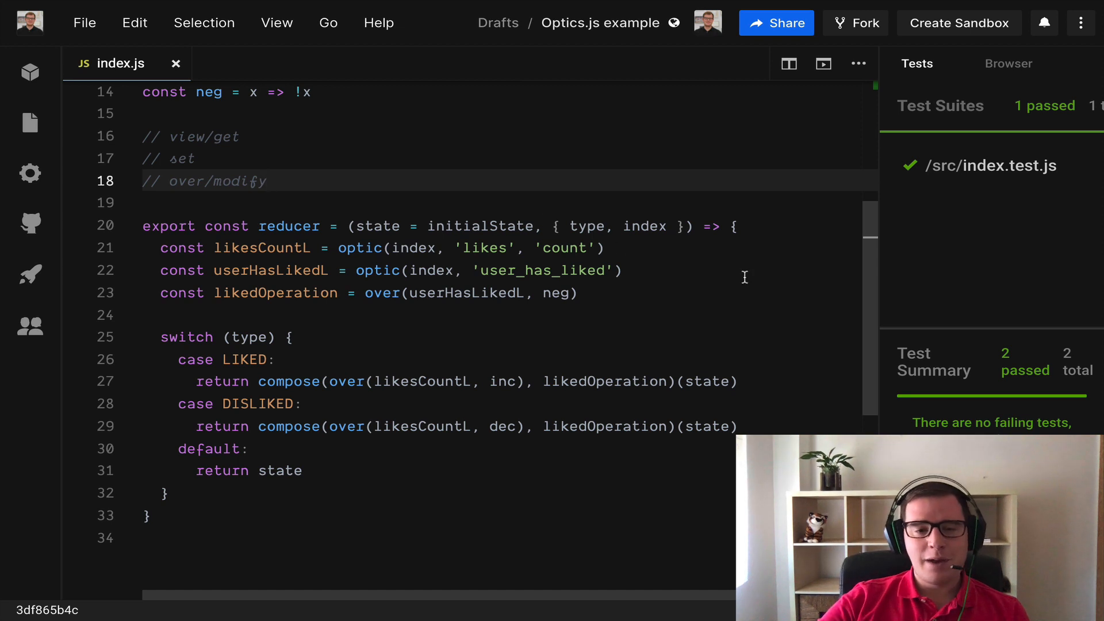